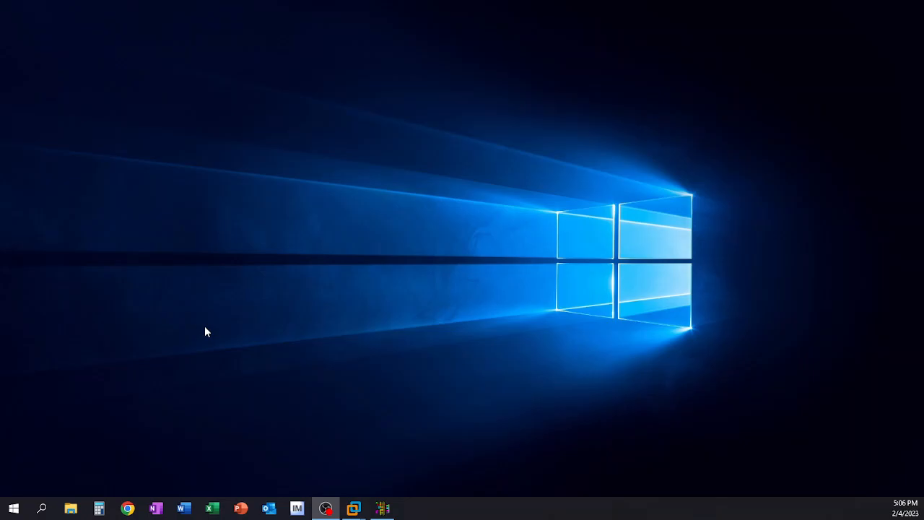
mouse_move(402, 447)
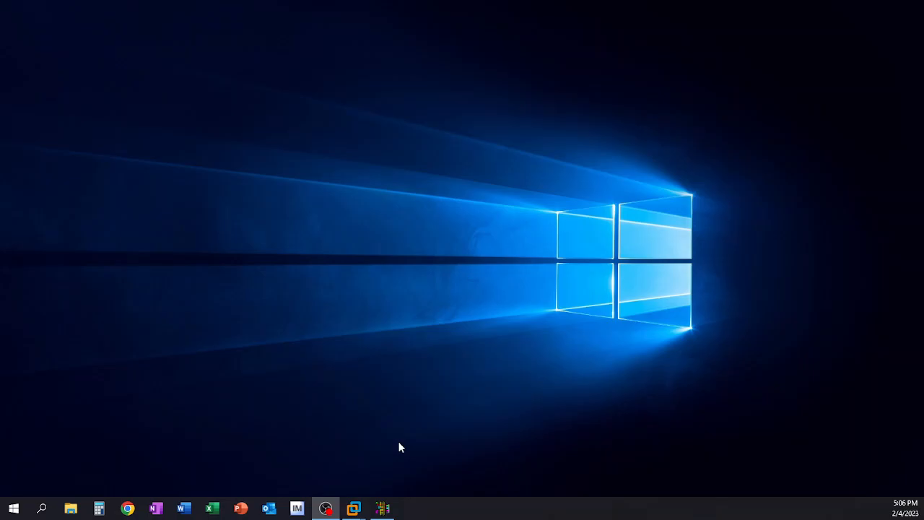
mouse_move(401, 461)
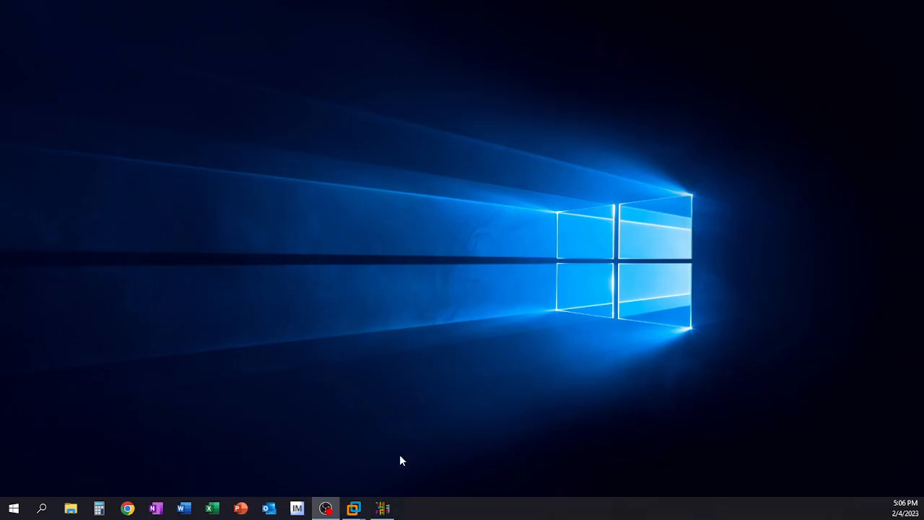
mouse_move(403, 457)
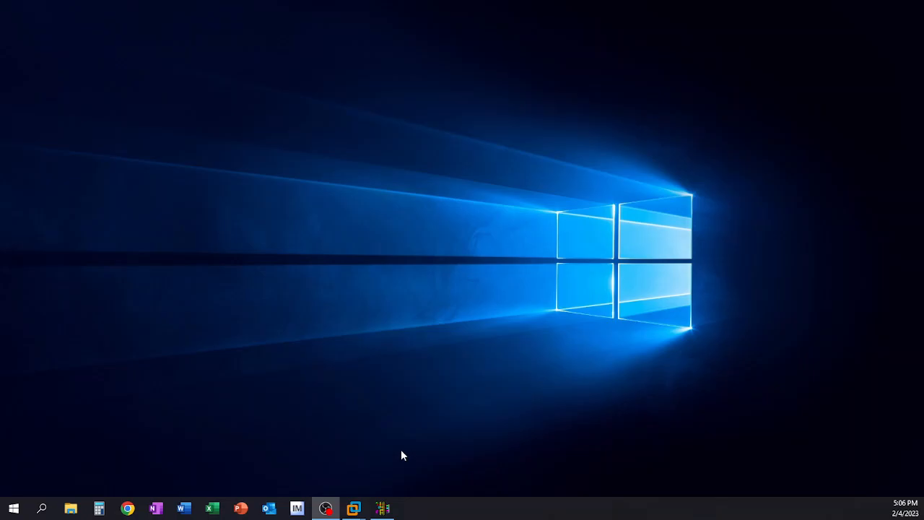
mouse_move(405, 456)
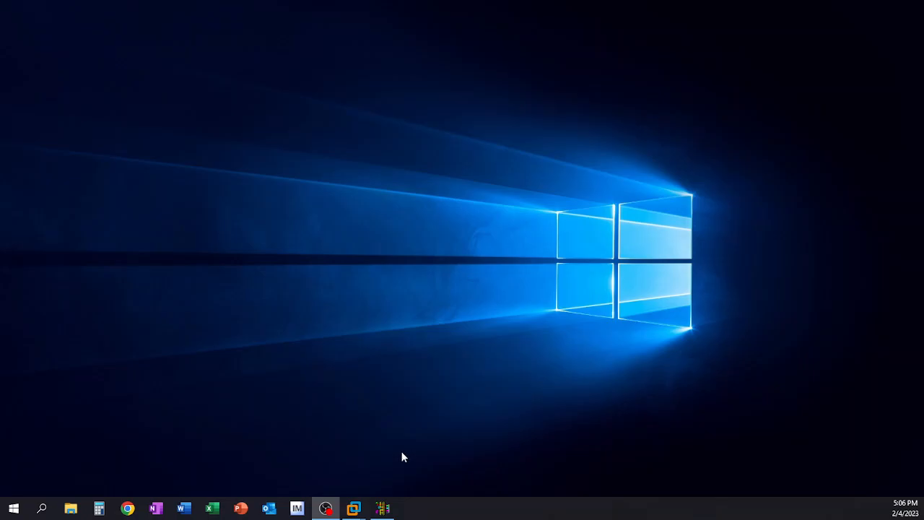
mouse_move(402, 460)
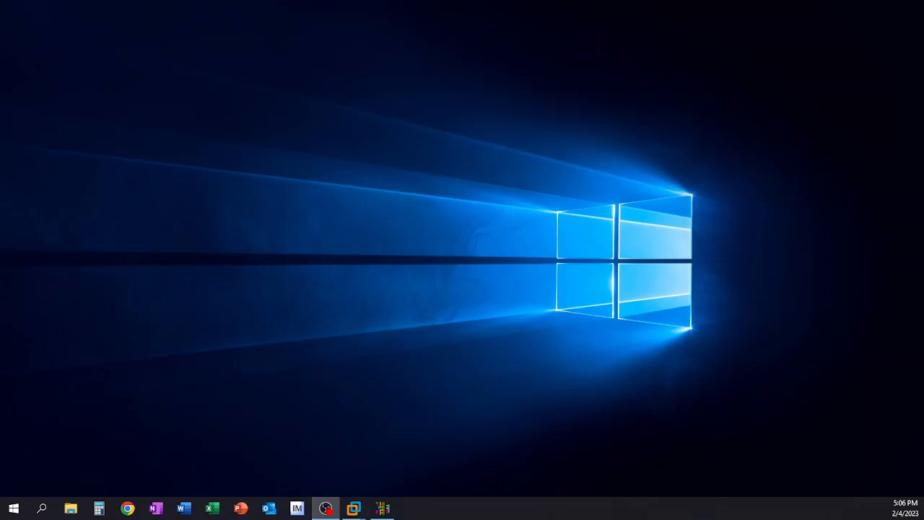
mouse_move(413, 335)
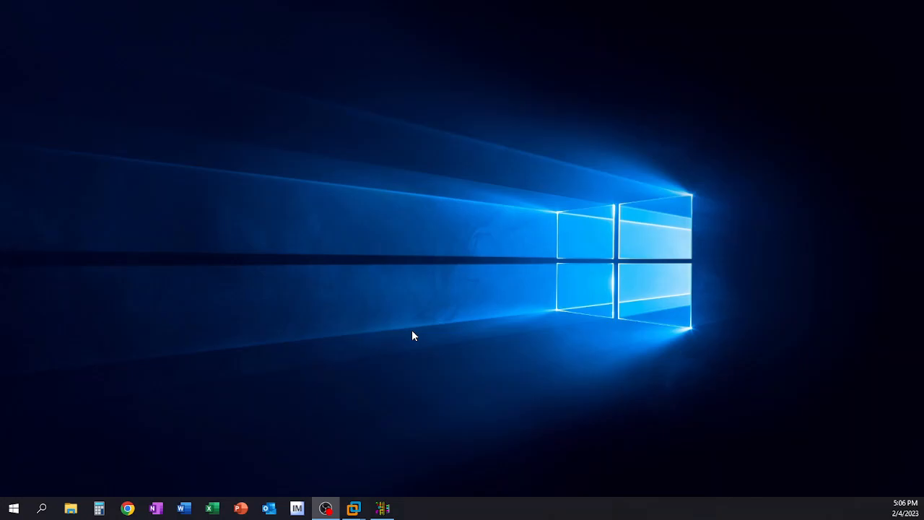
mouse_move(416, 445)
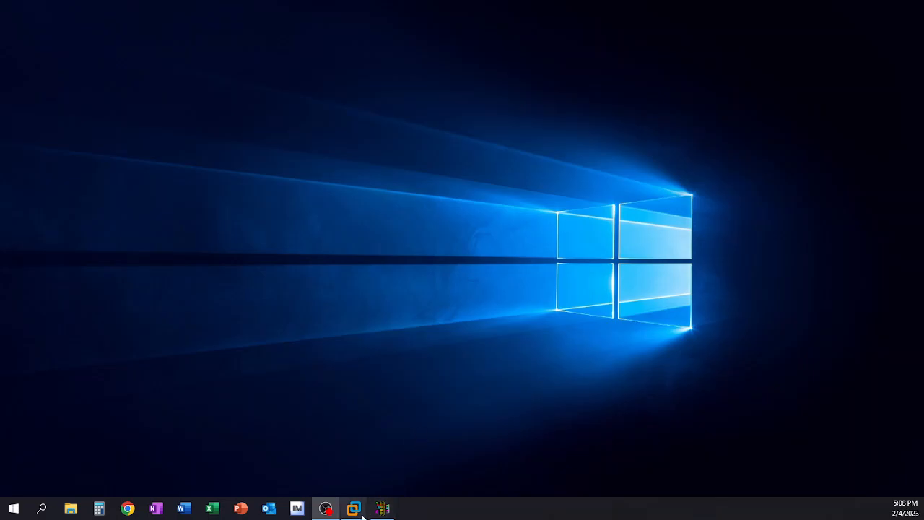
Launch the ladder programming software and bring up its file commands.
left_click(383, 508)
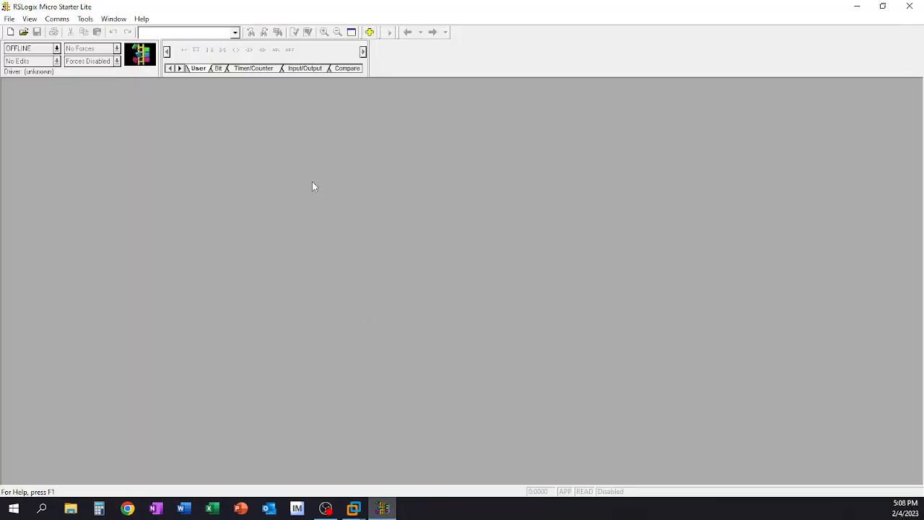
mouse_move(307, 176)
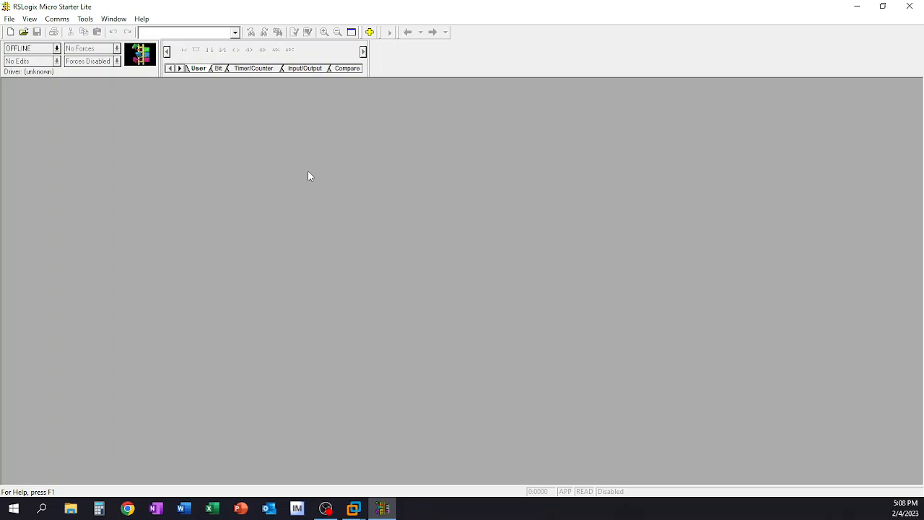
mouse_move(220, 43)
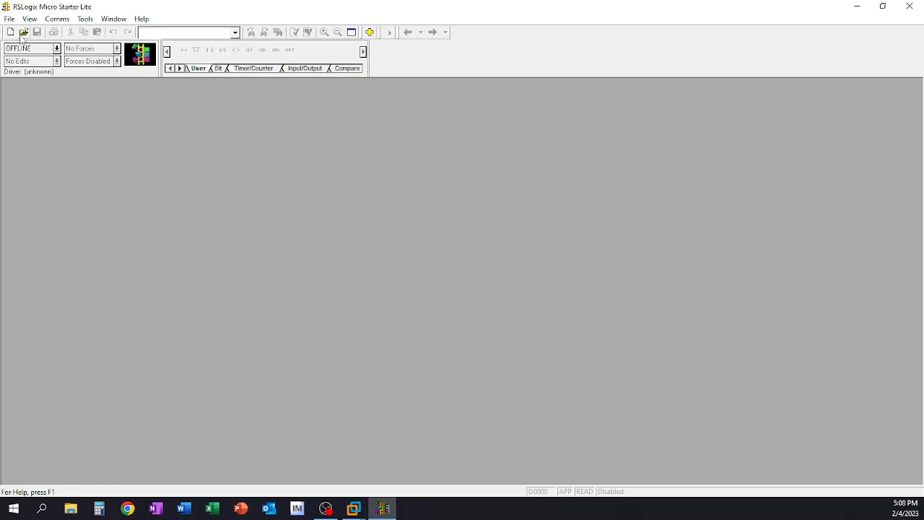
left_click(9, 19)
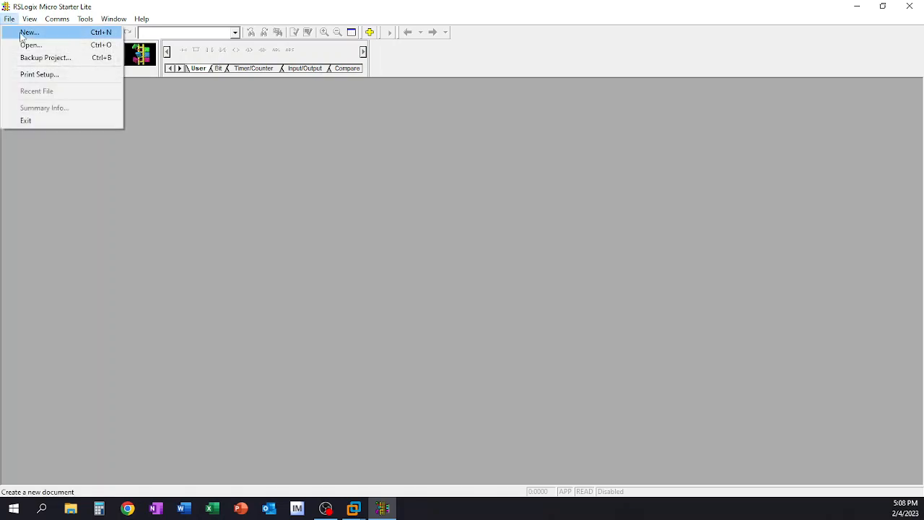
Start a new project and choose the Bul 1761 MicroLogix 1000 processor, name left UNTITLED.
left_click(29, 32)
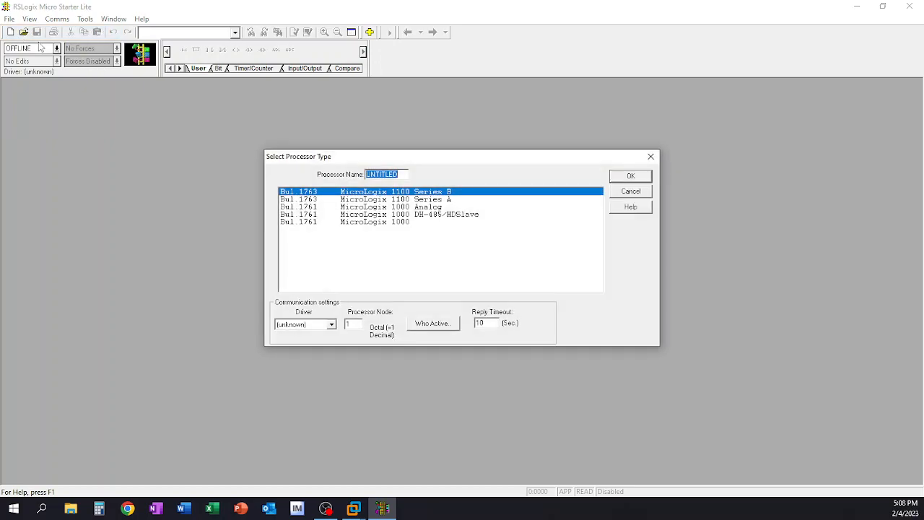
mouse_move(452, 239)
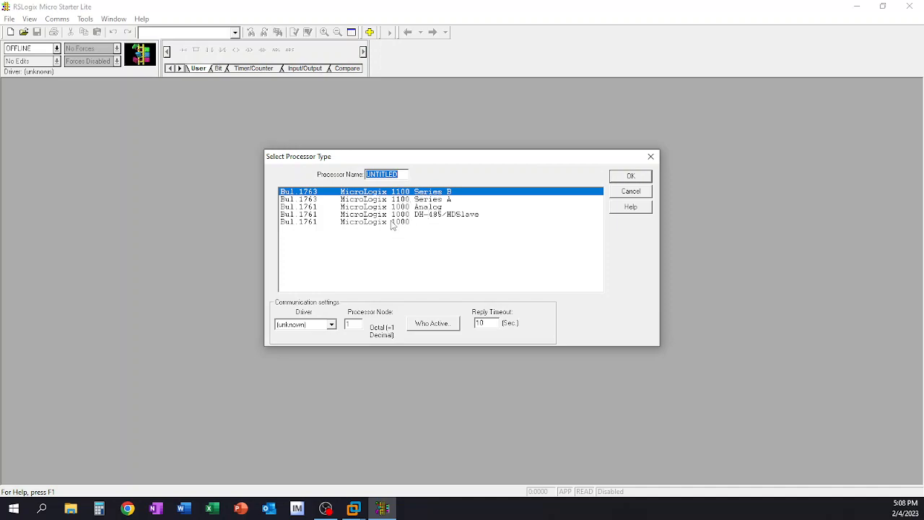
left_click(347, 223)
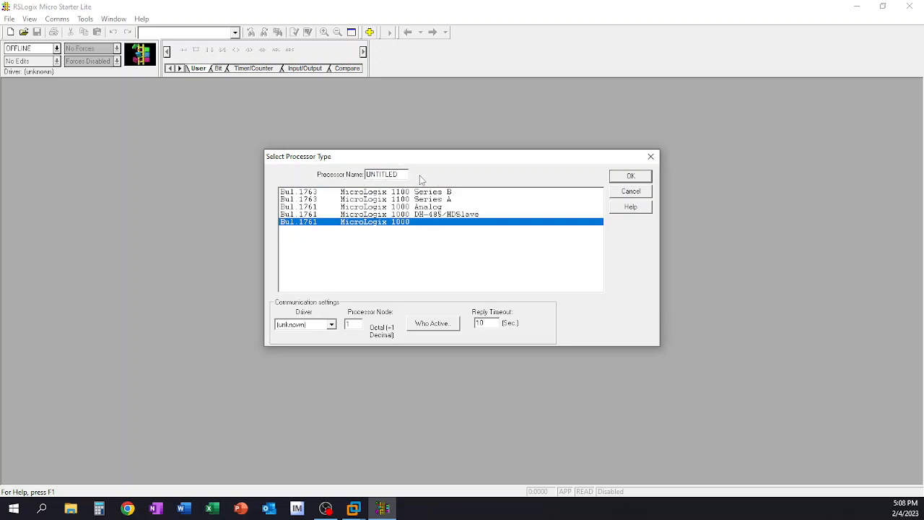
mouse_move(442, 256)
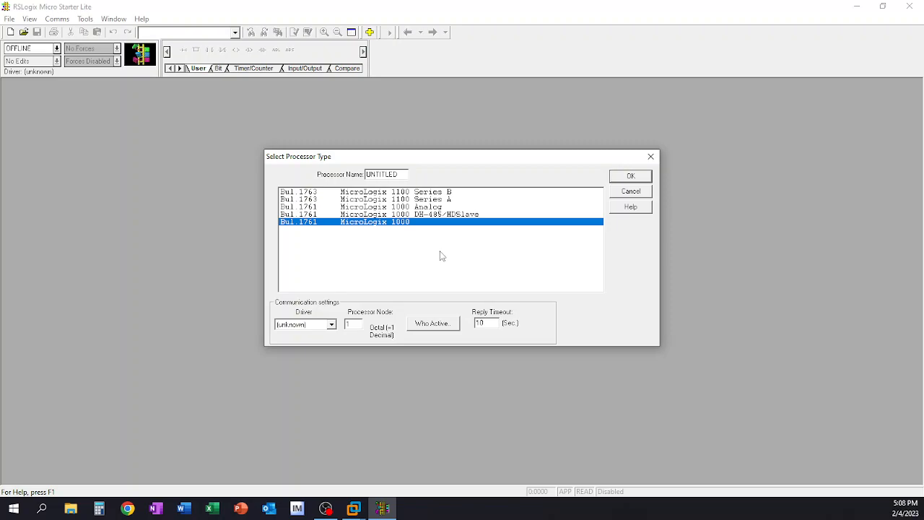
mouse_move(372, 185)
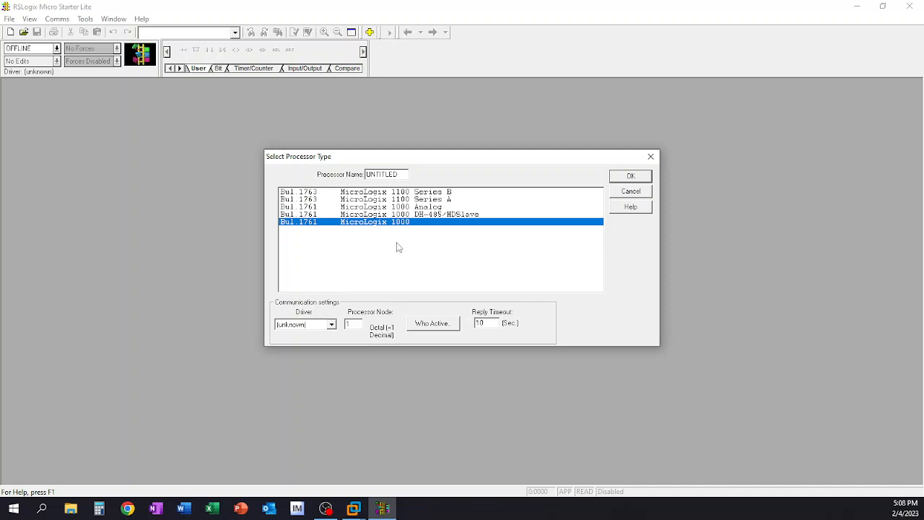
mouse_move(307, 331)
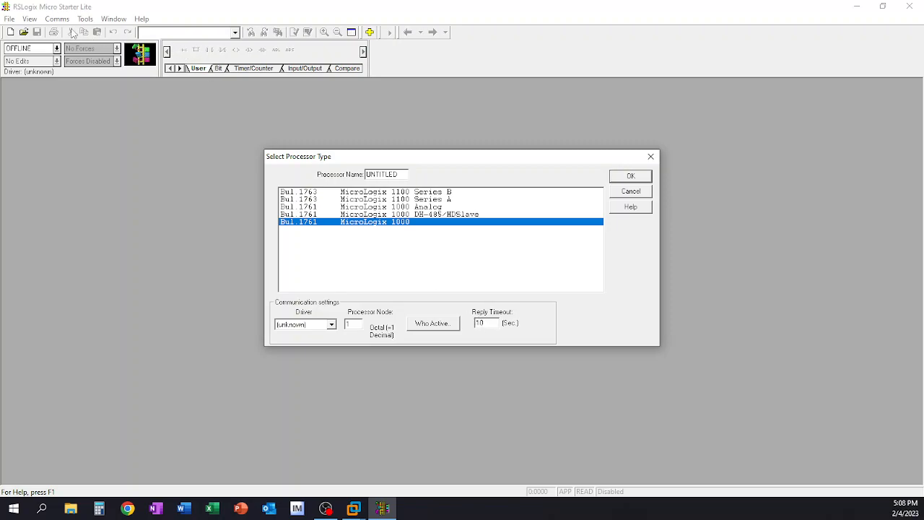
mouse_move(65, 8)
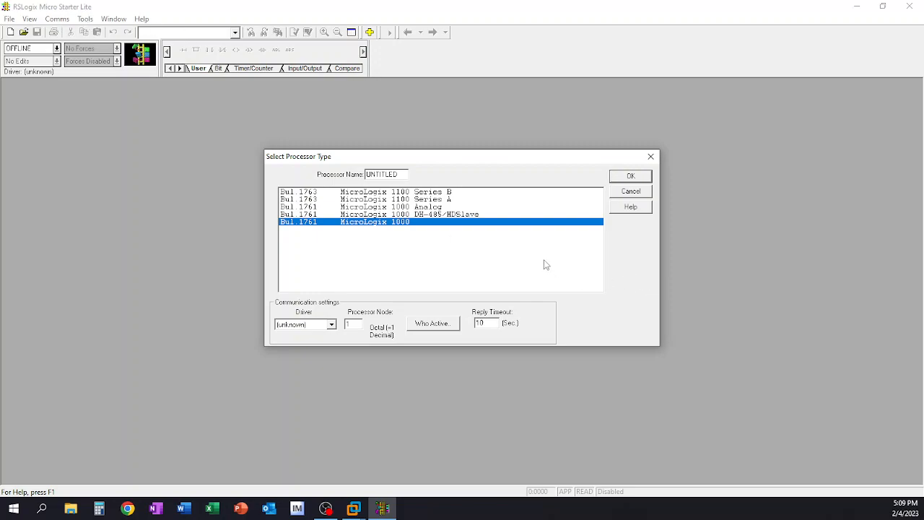
mouse_move(460, 313)
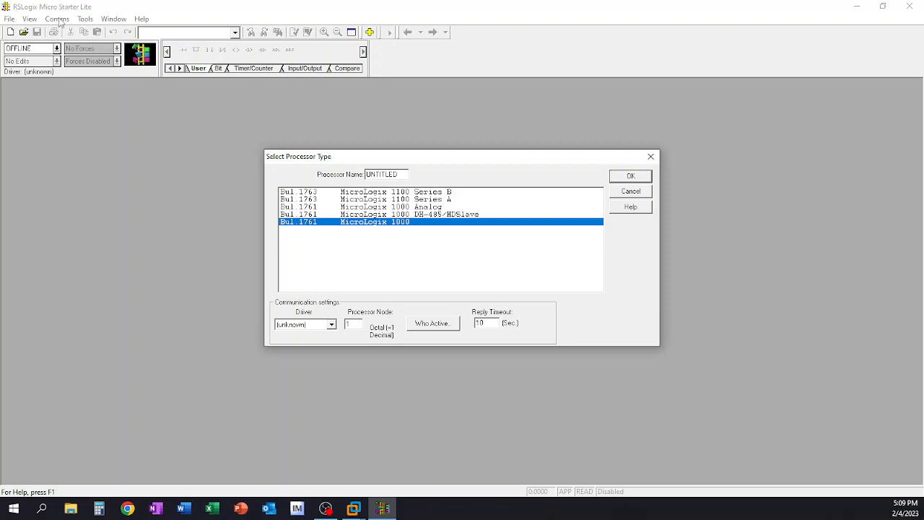
mouse_move(424, 356)
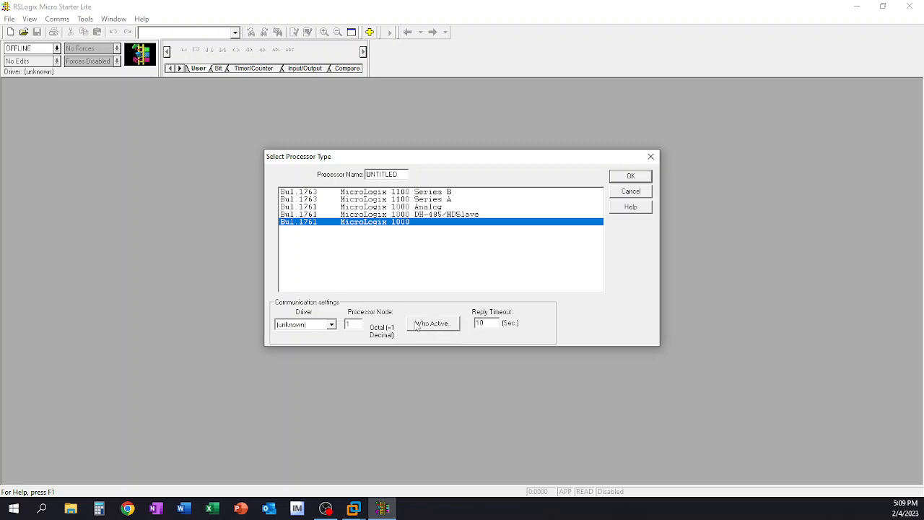
mouse_move(420, 329)
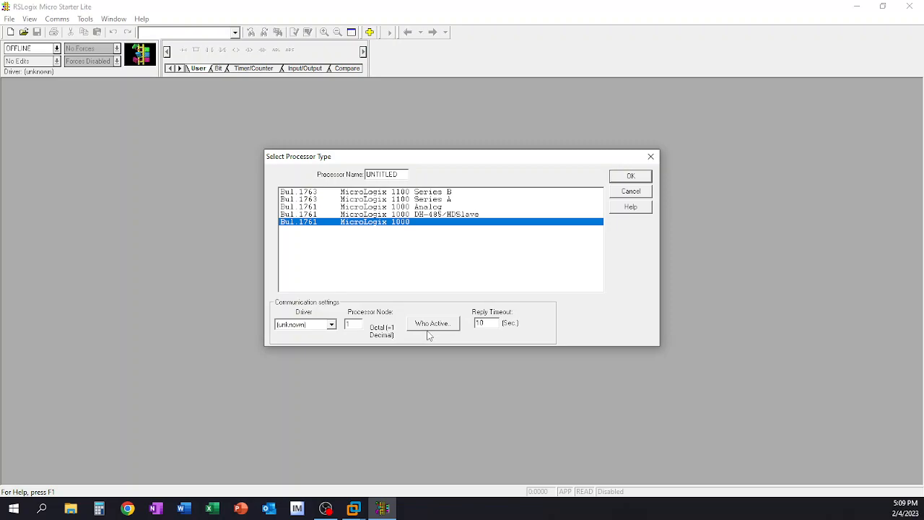
mouse_move(627, 167)
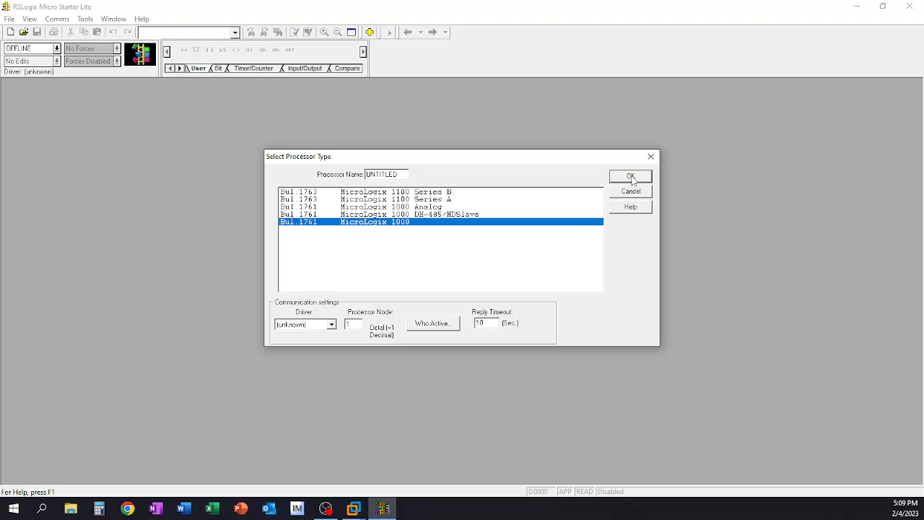
Confirm the processor choice, creating the untitled project with its tree and empty LAD 2 ladder.
left_click(630, 176)
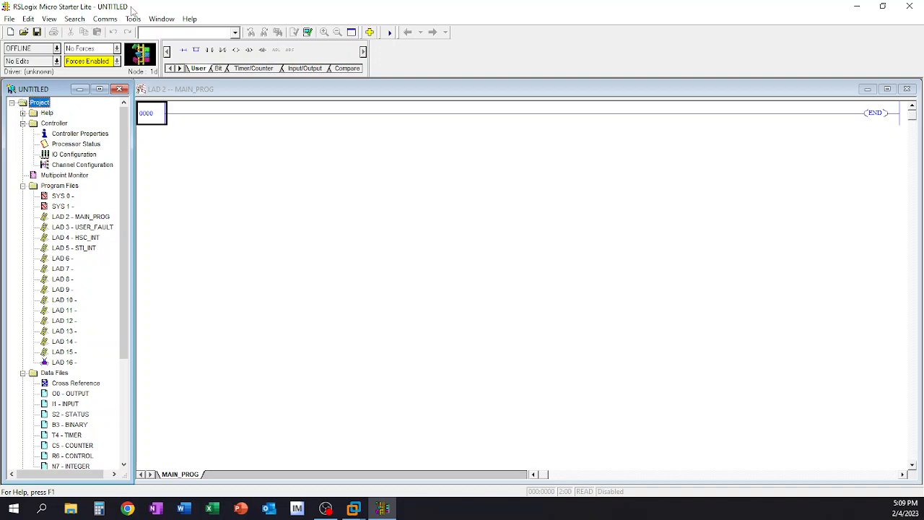
mouse_move(142, 167)
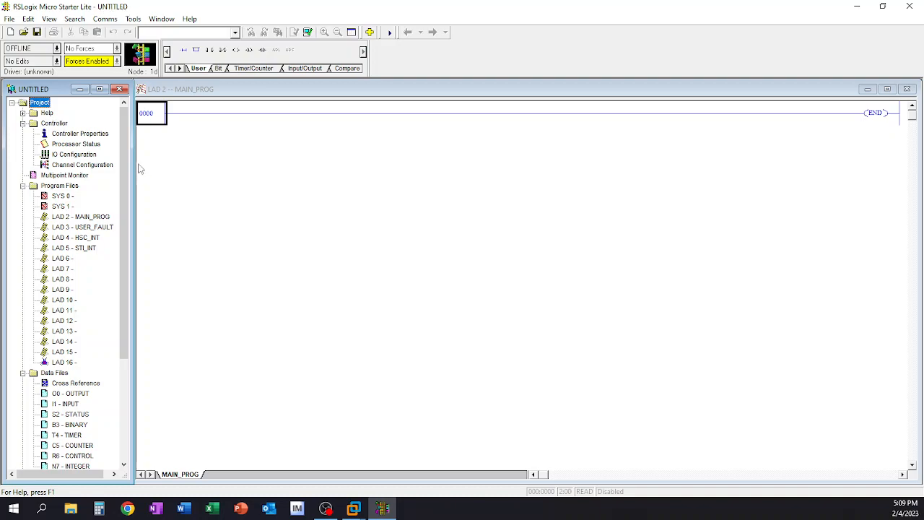
mouse_move(49, 115)
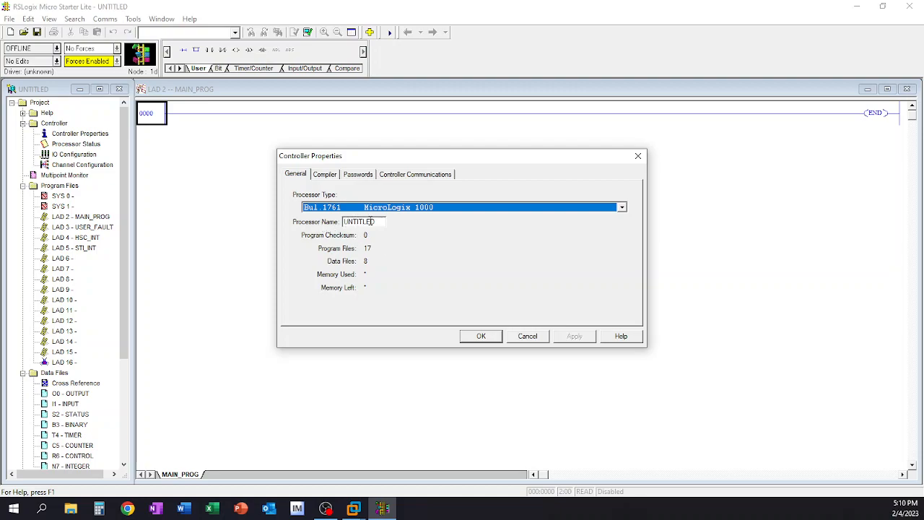
Review the processor type list, Compiler, Passwords, Controller Communications and General pages, then cancel unchanged.
left_click(619, 208)
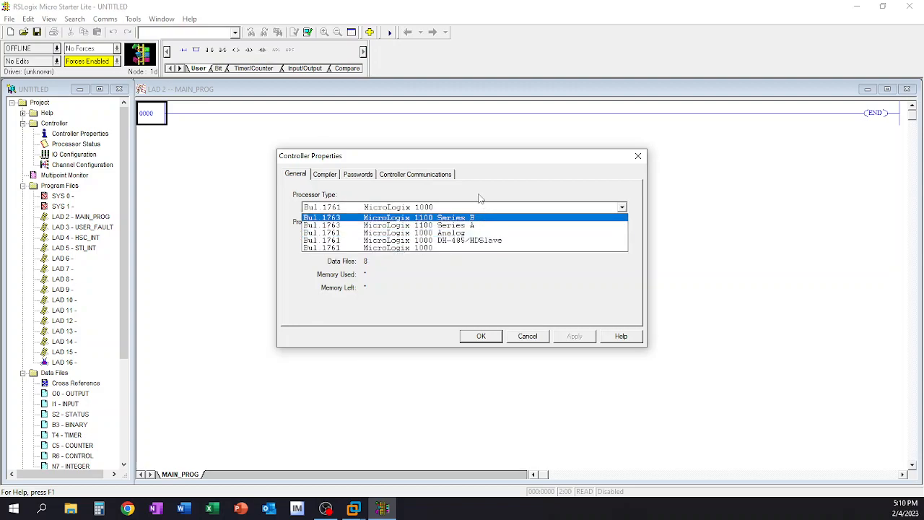
left_click(324, 173)
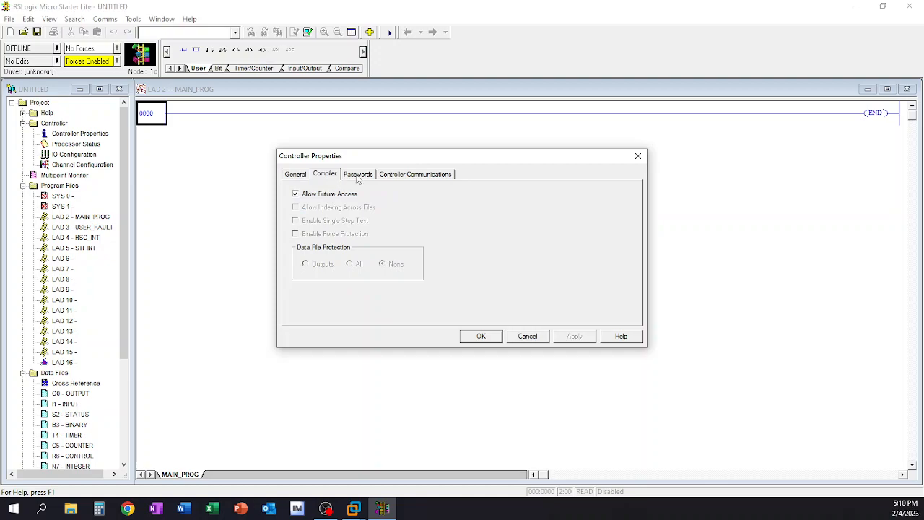
left_click(358, 174)
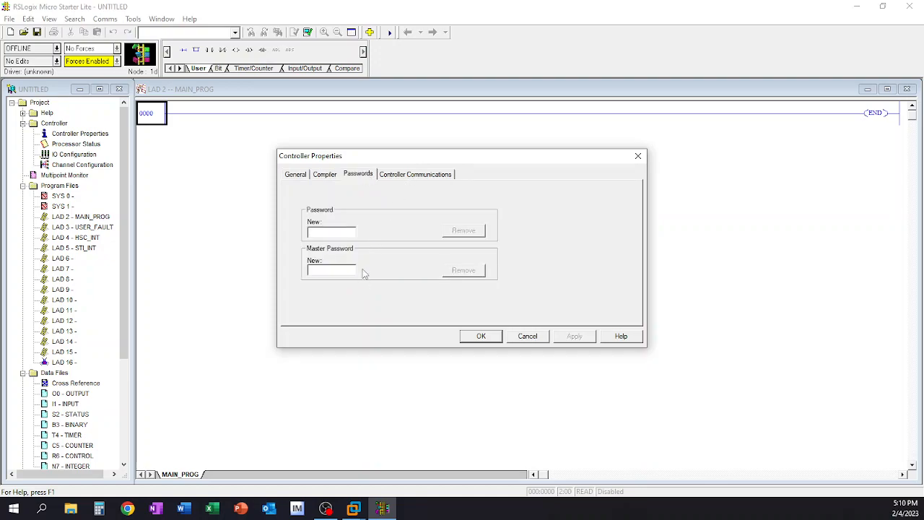
mouse_move(422, 179)
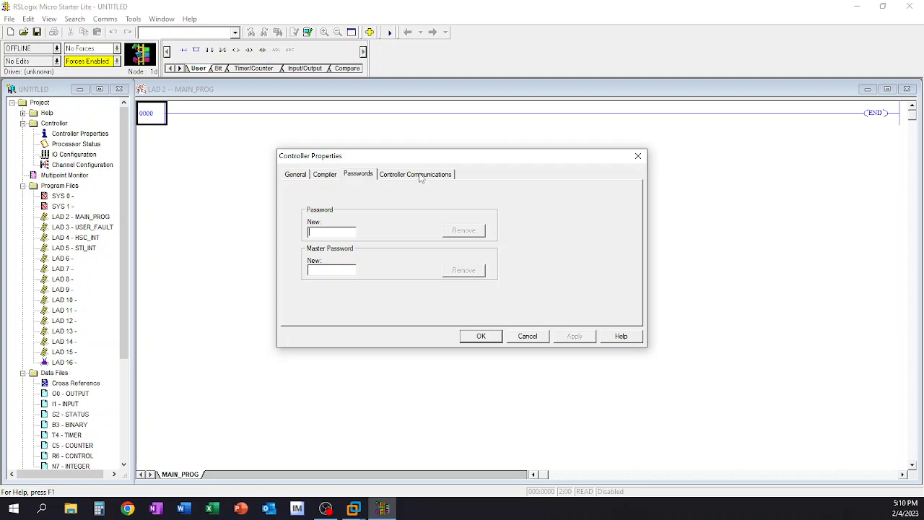
left_click(416, 173)
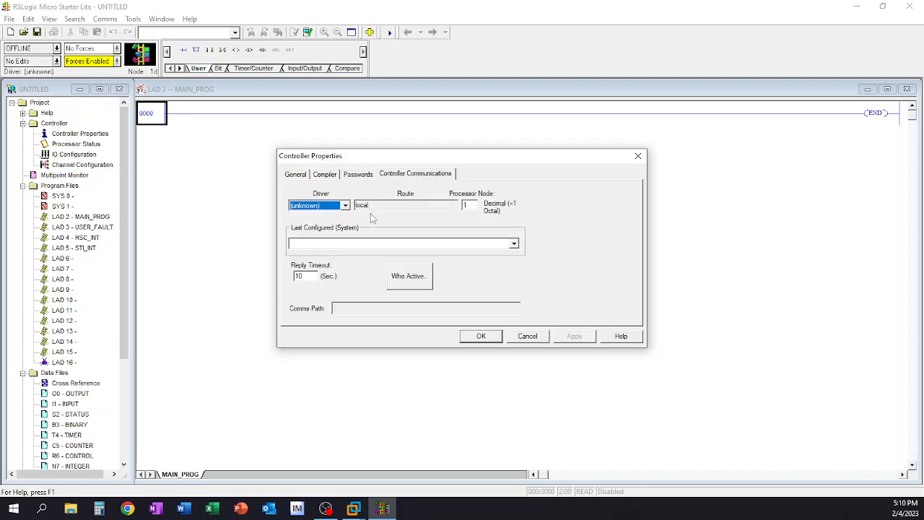
mouse_move(387, 280)
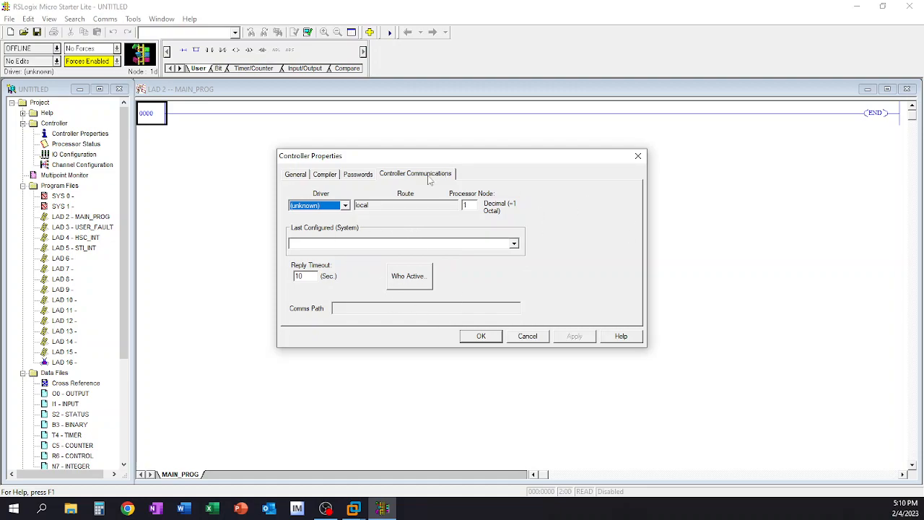
left_click(294, 174)
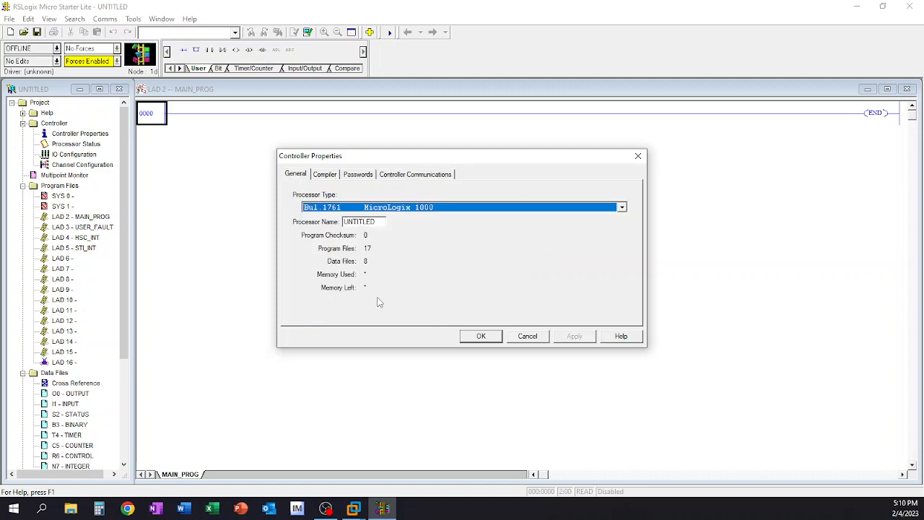
mouse_move(315, 223)
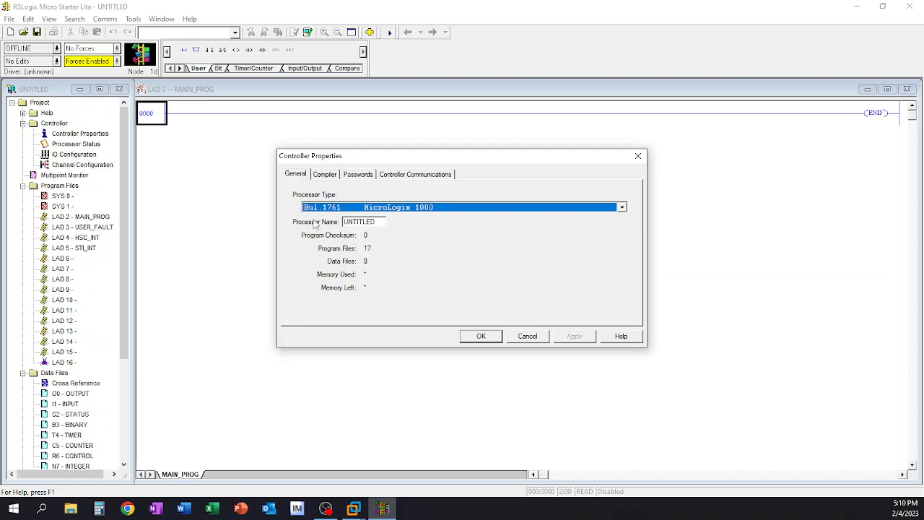
mouse_move(344, 208)
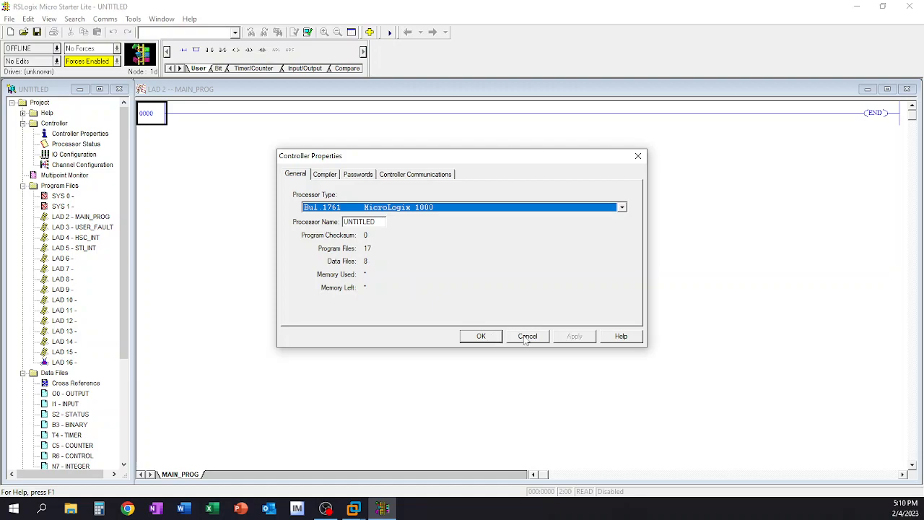
left_click(527, 335)
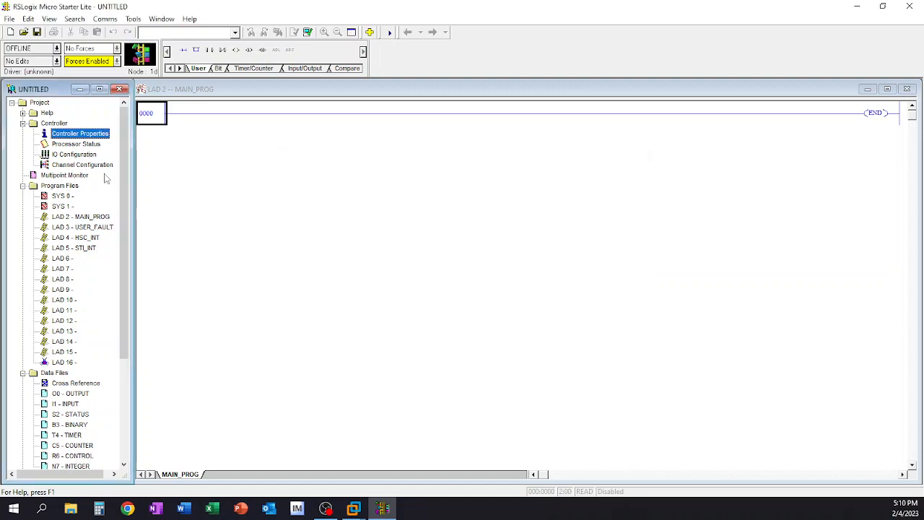
View the S2 processor status file's Scan Times, Math and Errors pages.
double_click(70, 413)
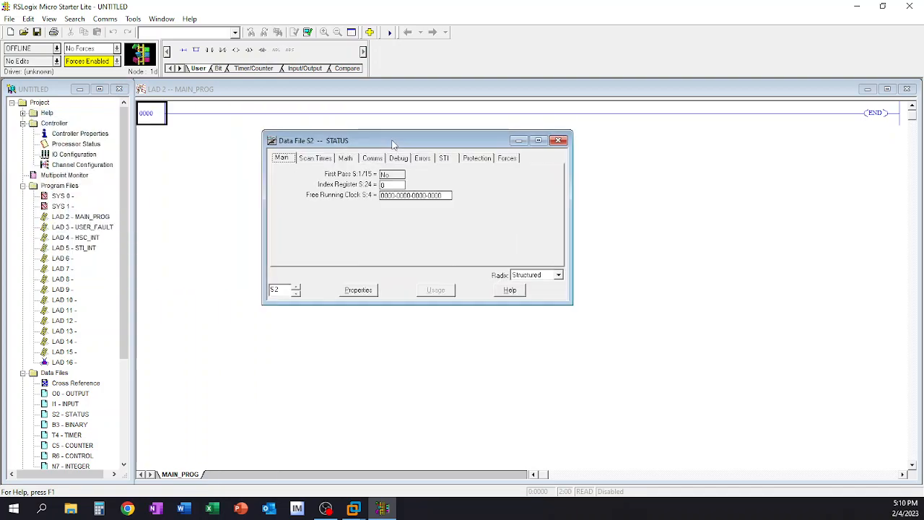
mouse_move(390, 147)
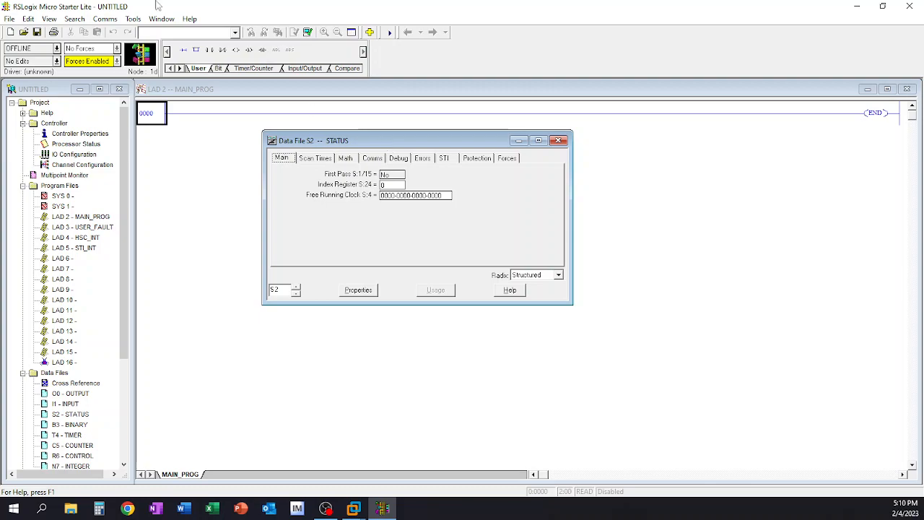
mouse_move(325, 187)
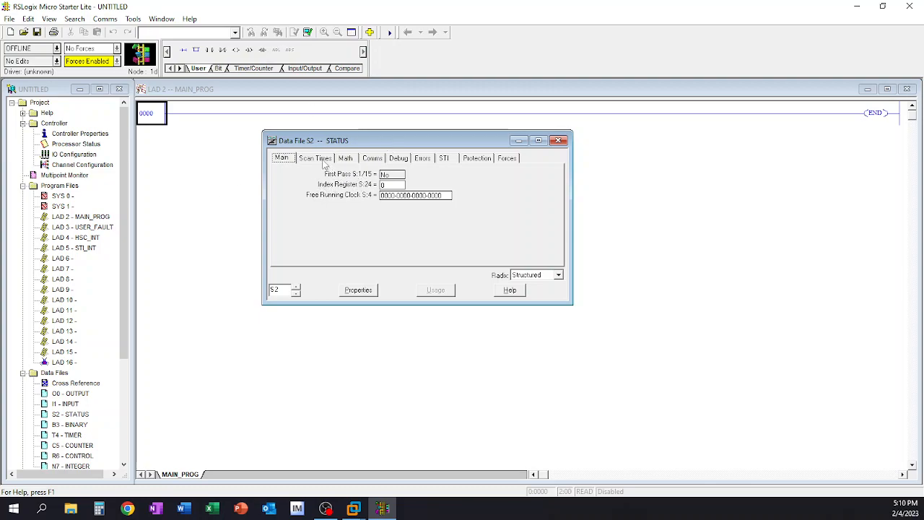
left_click(315, 157)
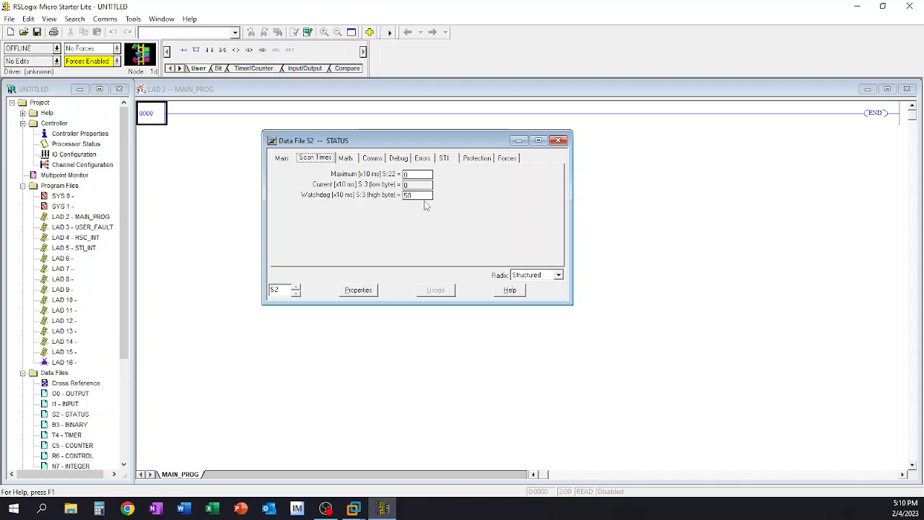
mouse_move(460, 226)
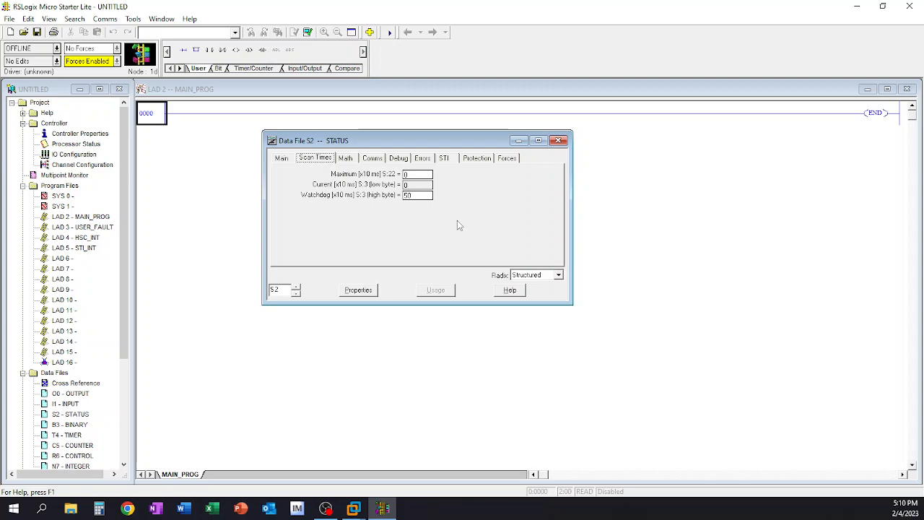
left_click(345, 157)
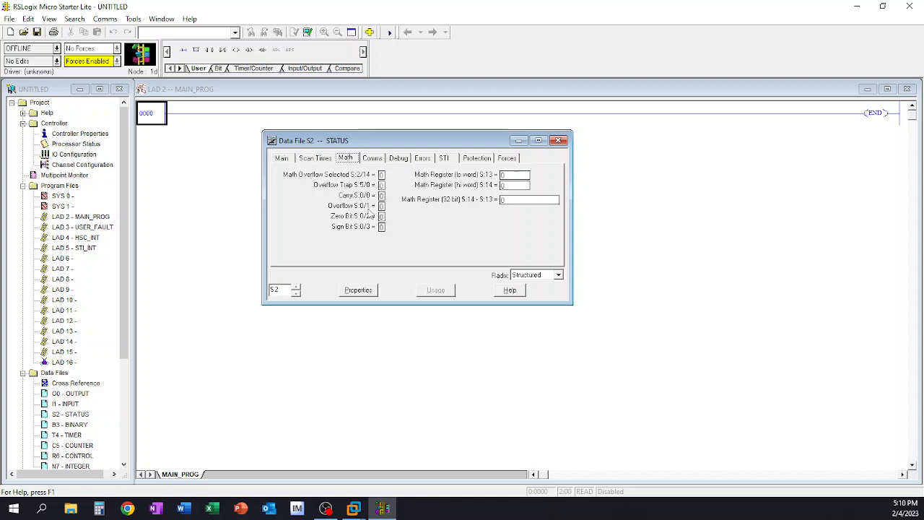
mouse_move(392, 208)
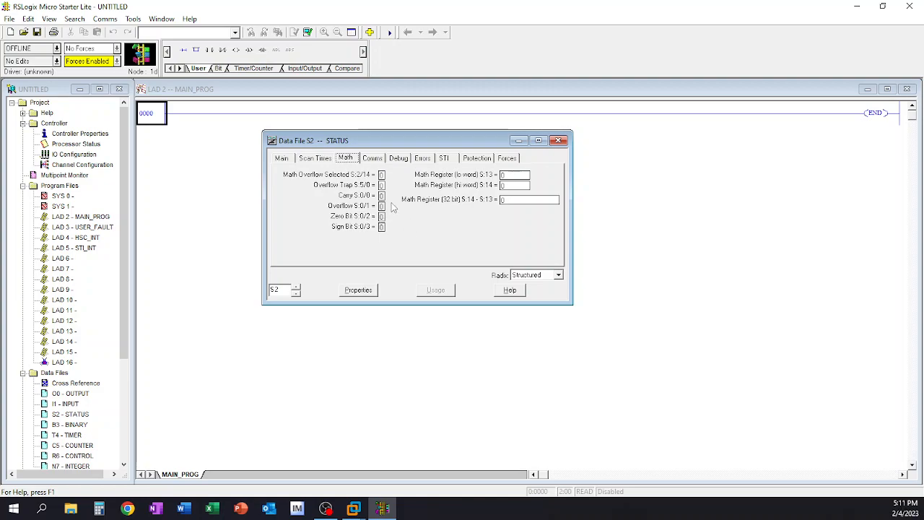
mouse_move(388, 191)
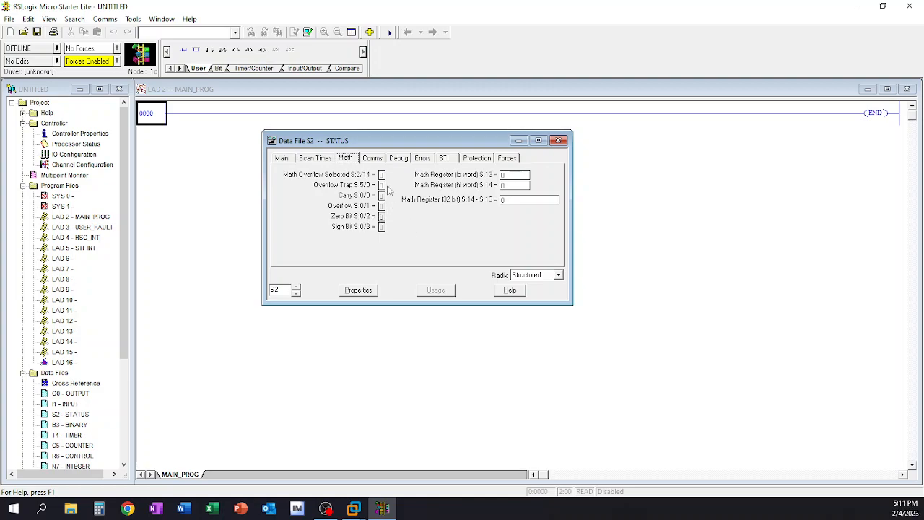
mouse_move(401, 234)
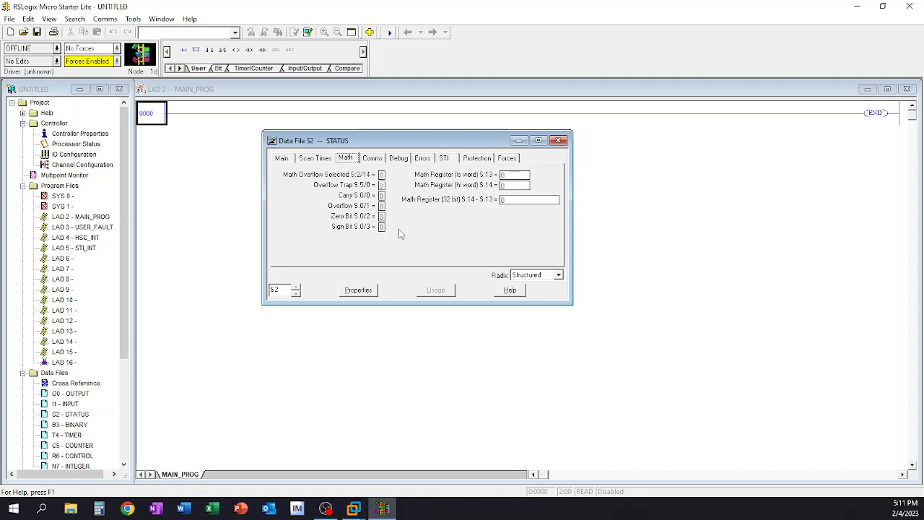
mouse_move(390, 165)
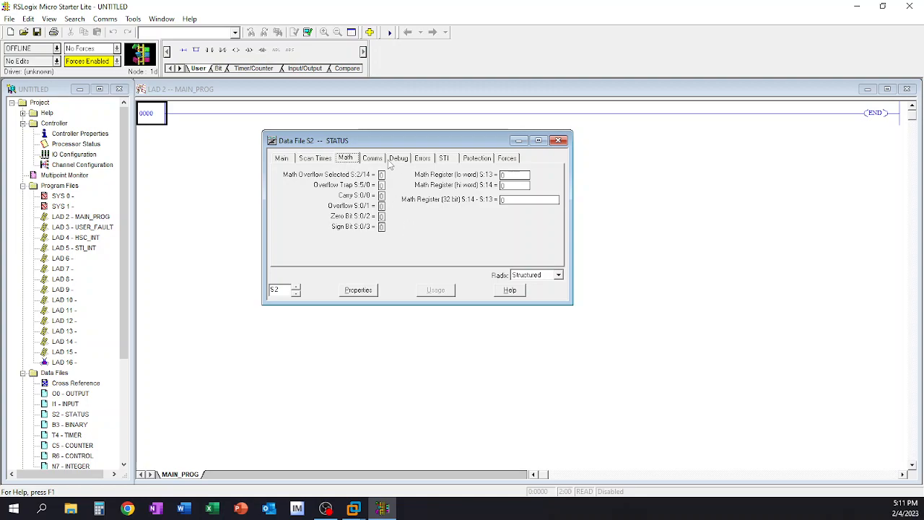
mouse_move(426, 162)
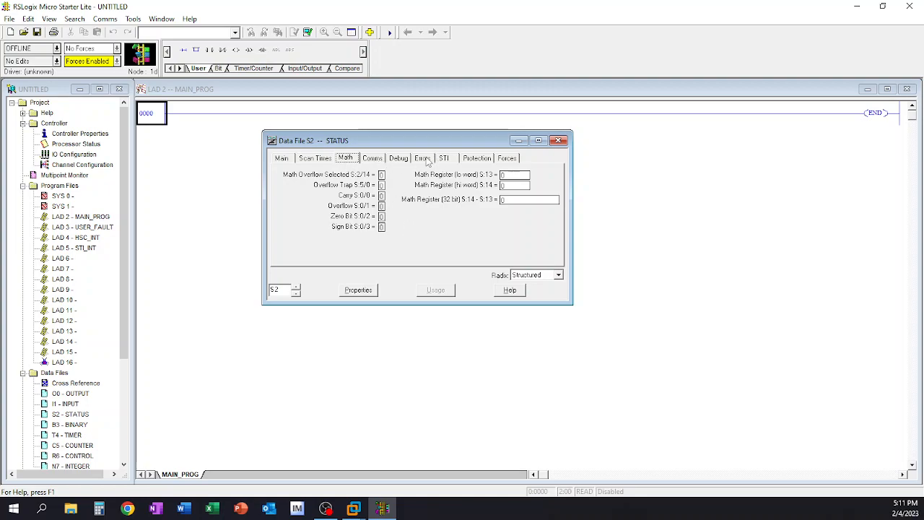
left_click(423, 158)
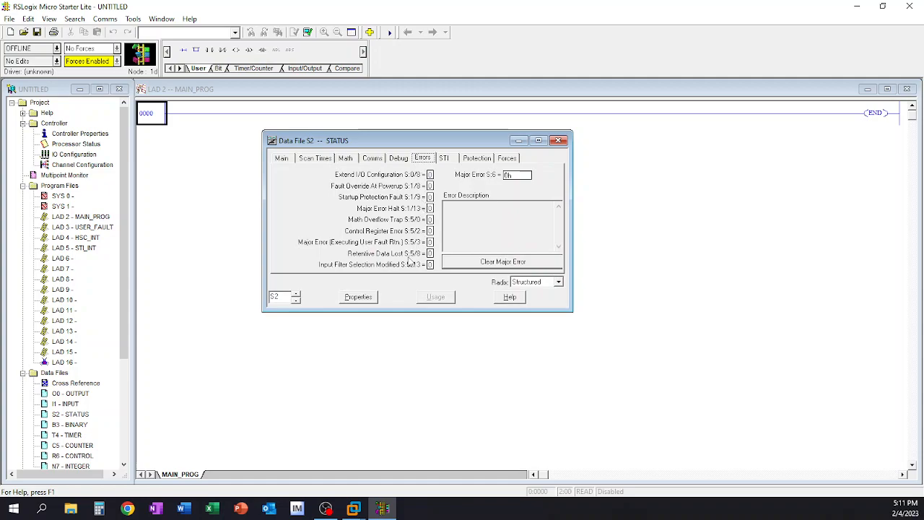
mouse_move(335, 164)
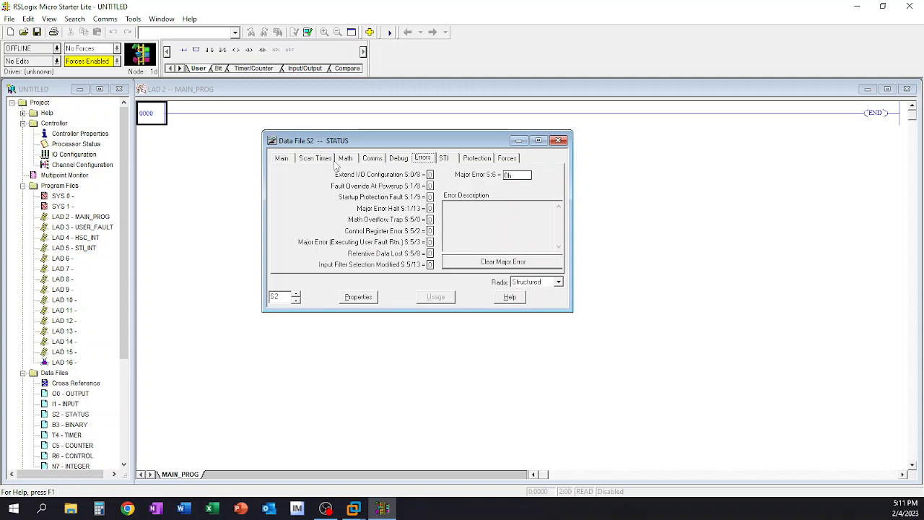
mouse_move(327, 242)
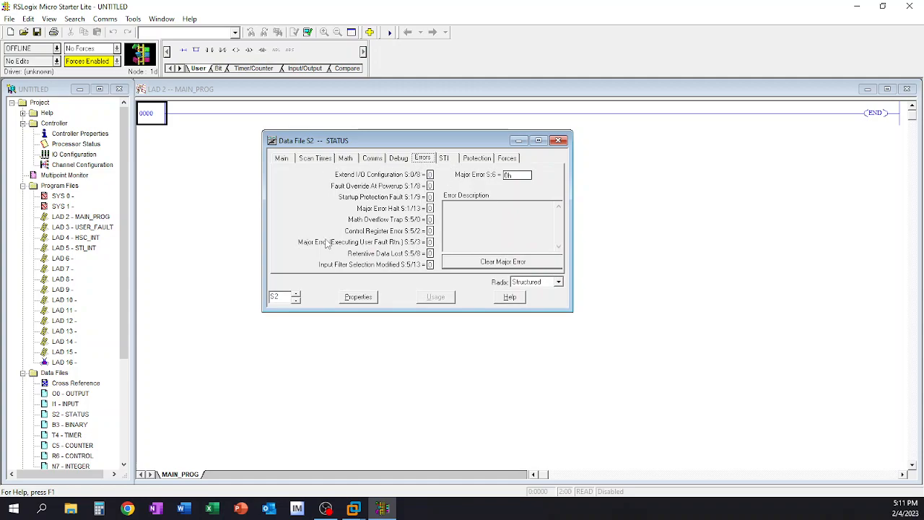
mouse_move(390, 169)
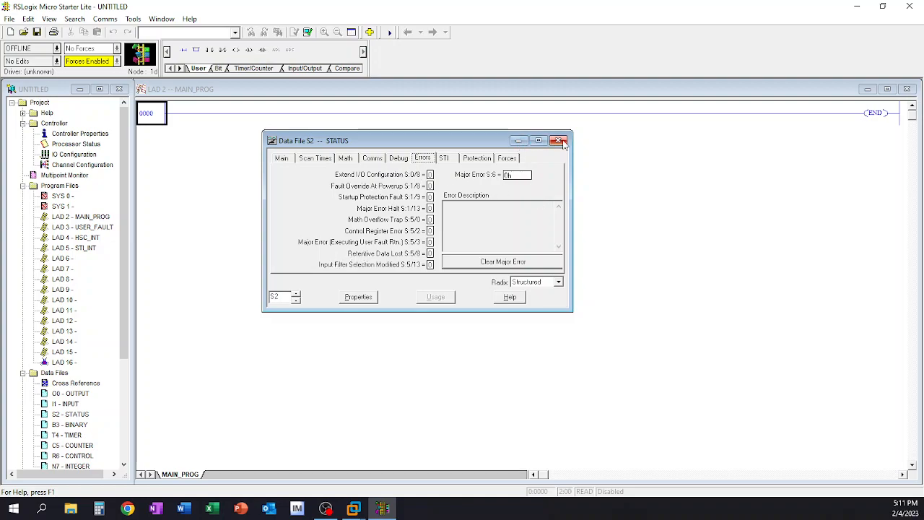
Close the S2 status window so the I/O configuration can be viewed.
left_click(559, 140)
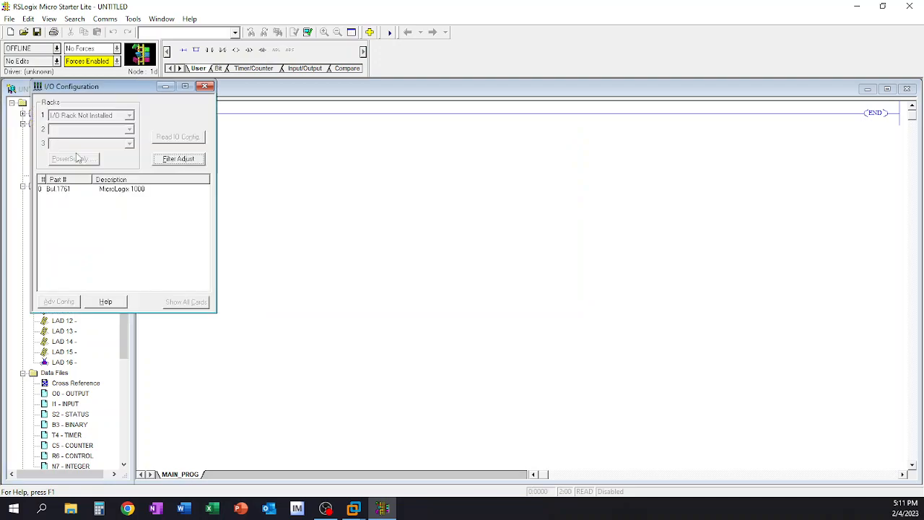
mouse_move(133, 249)
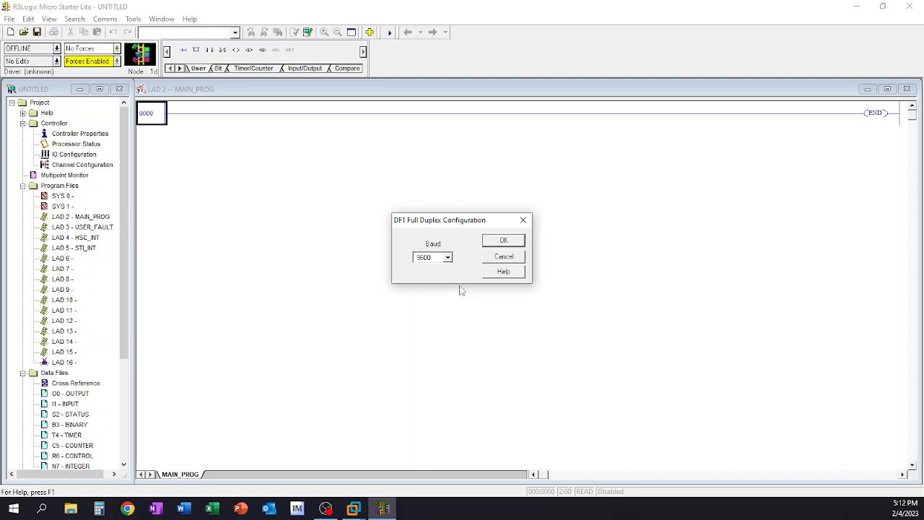
mouse_move(486, 265)
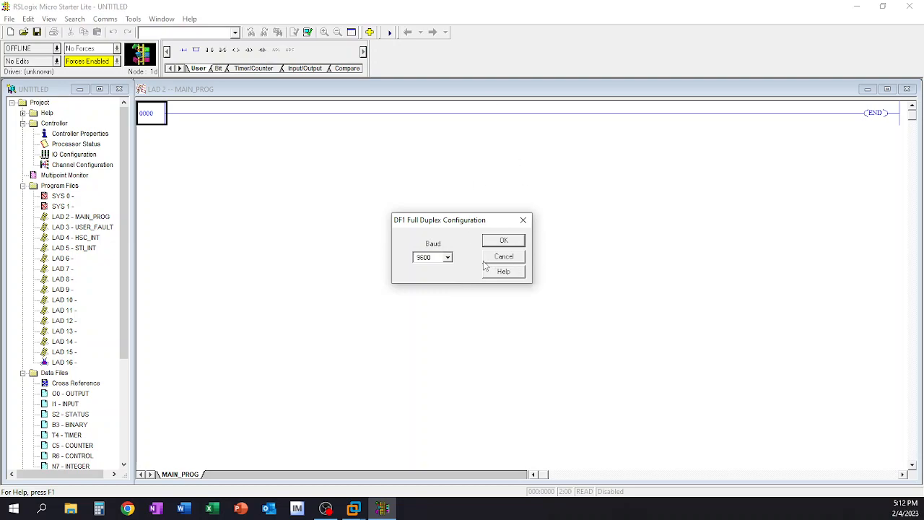
mouse_move(447, 261)
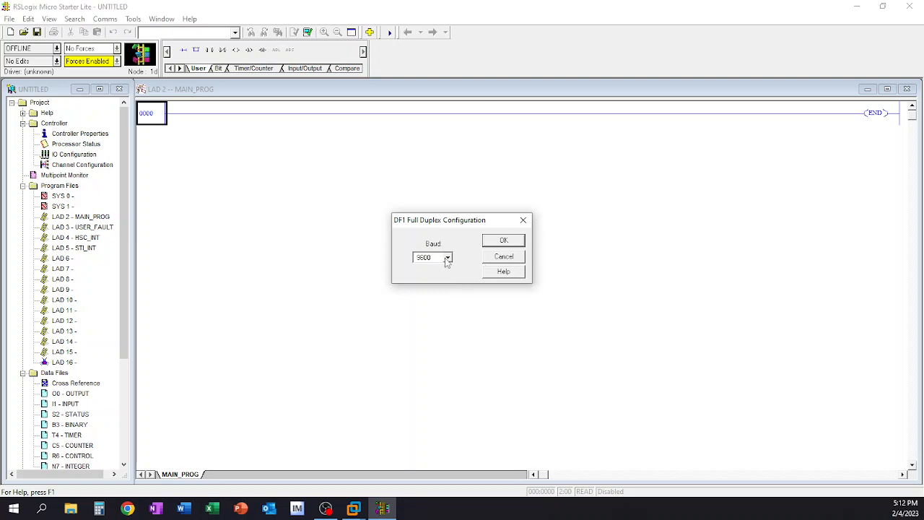
Check the DF1 full duplex baud rate list and close the channel settings keeping 9600 baud.
left_click(447, 257)
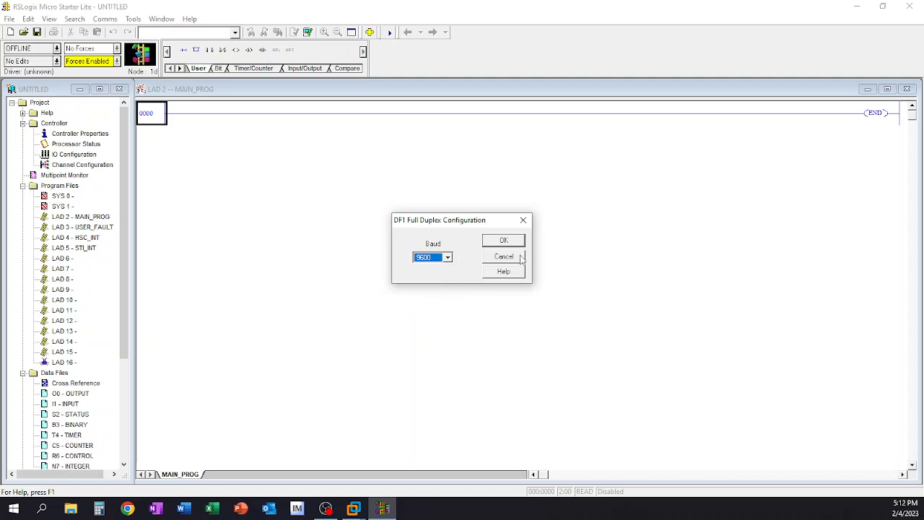
left_click(504, 257)
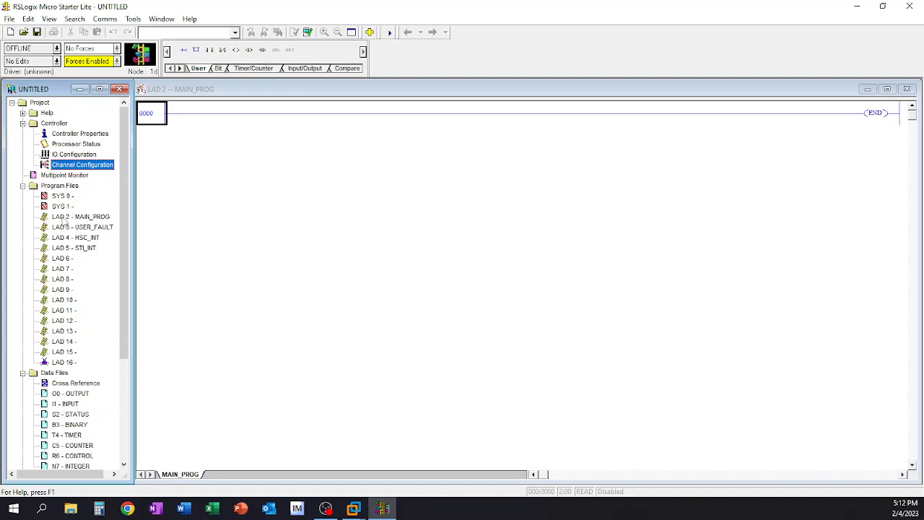
mouse_move(75, 363)
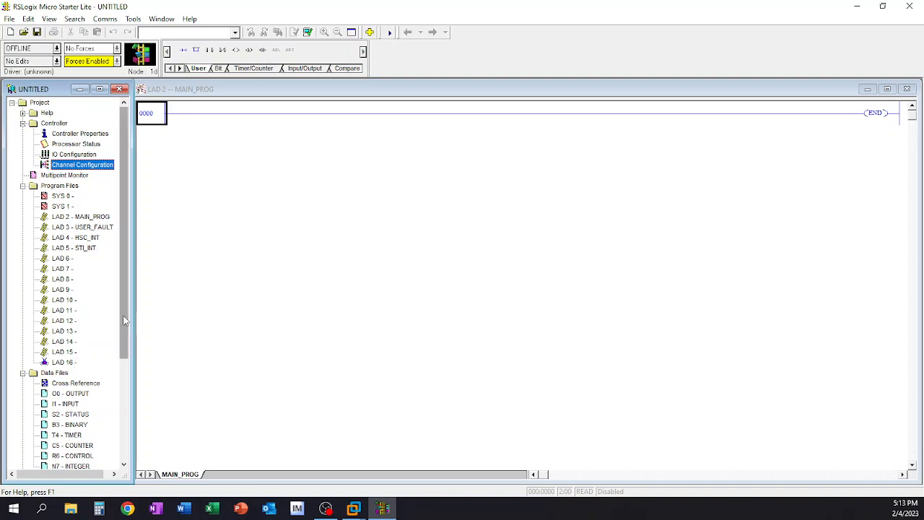
scroll("down", 3)
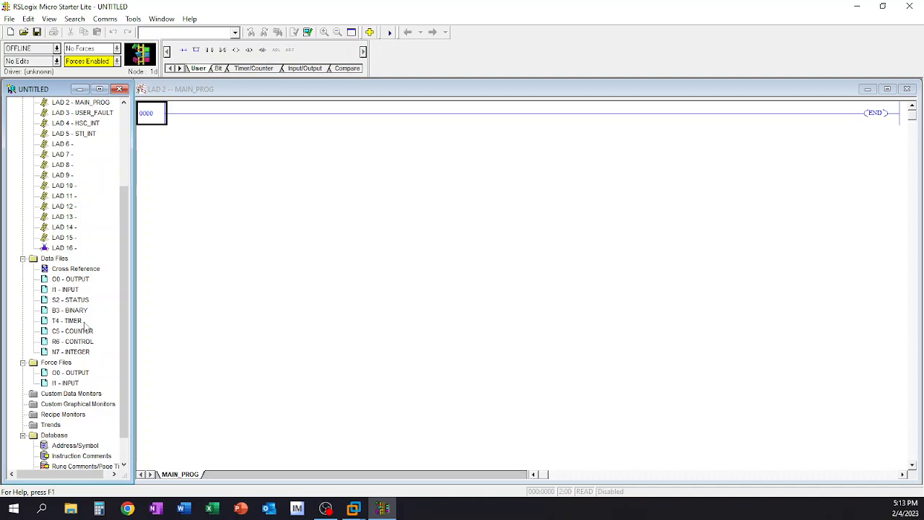
left_click(81, 164)
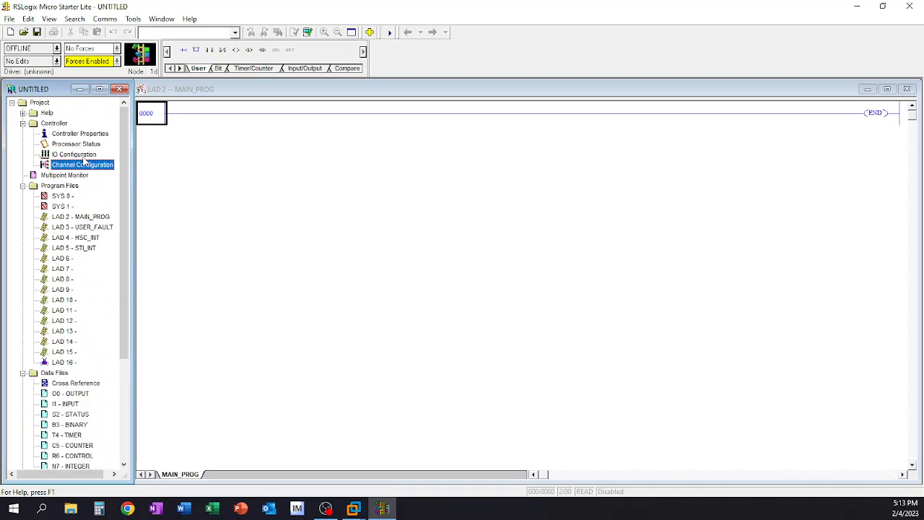
scroll("down", 3)
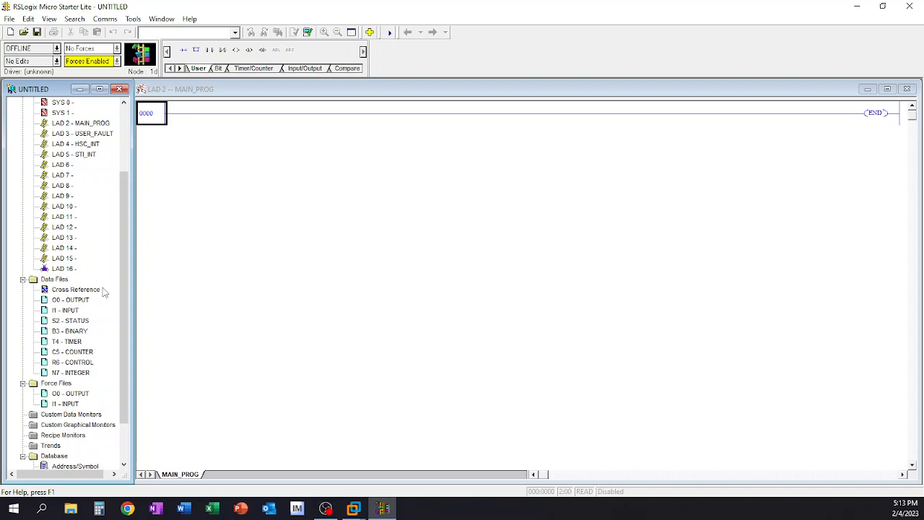
double_click(69, 331)
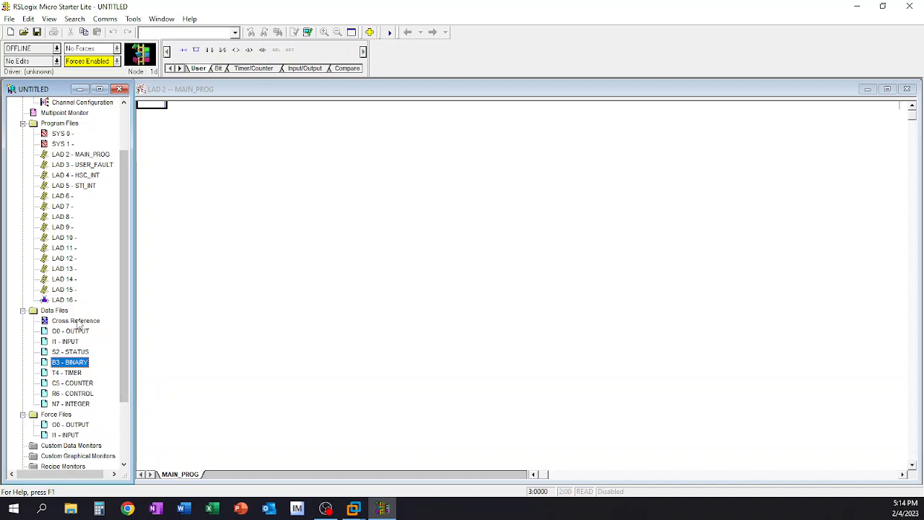
mouse_move(91, 416)
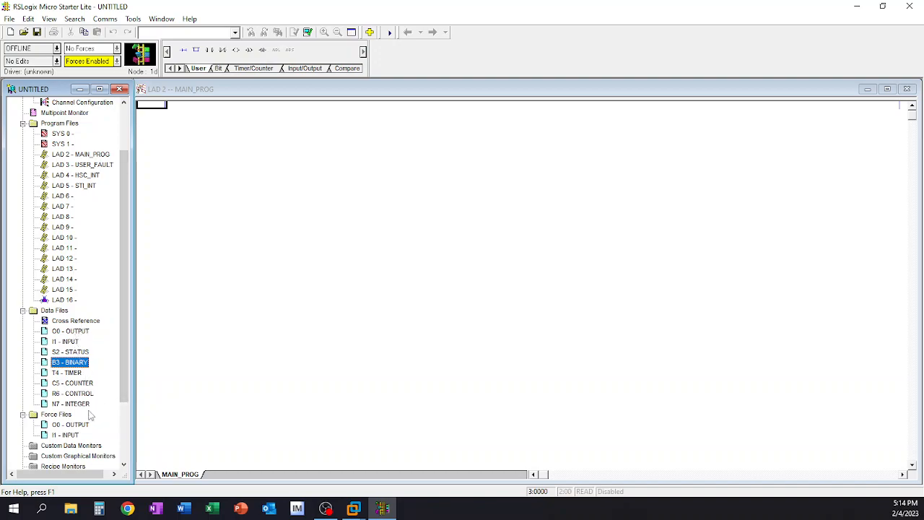
mouse_move(89, 413)
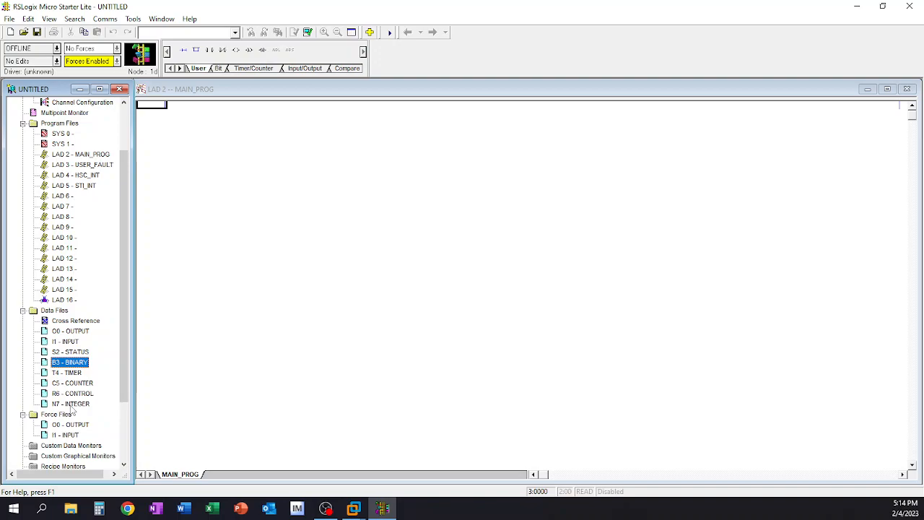
mouse_move(75, 411)
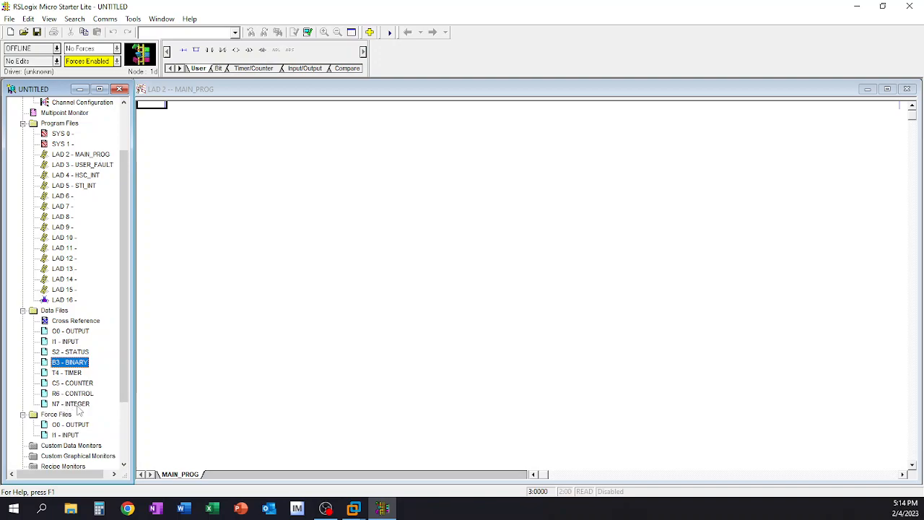
mouse_move(56, 411)
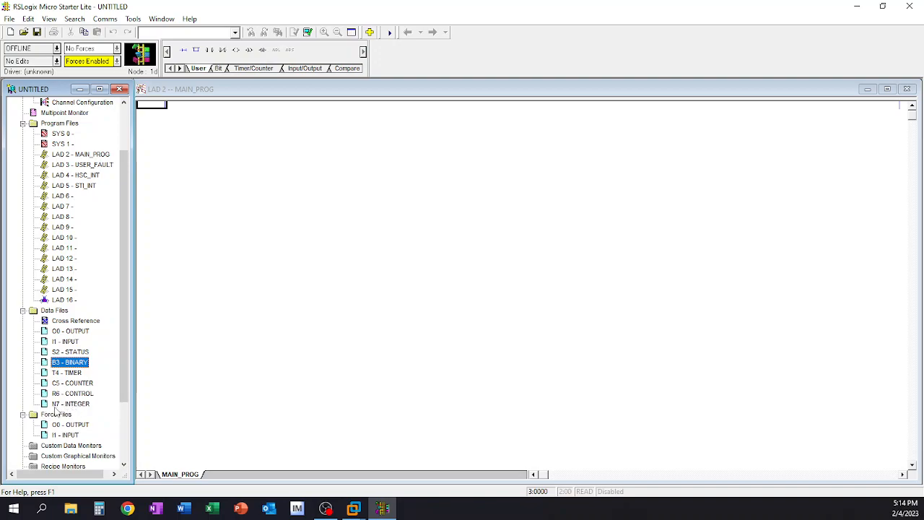
mouse_move(75, 410)
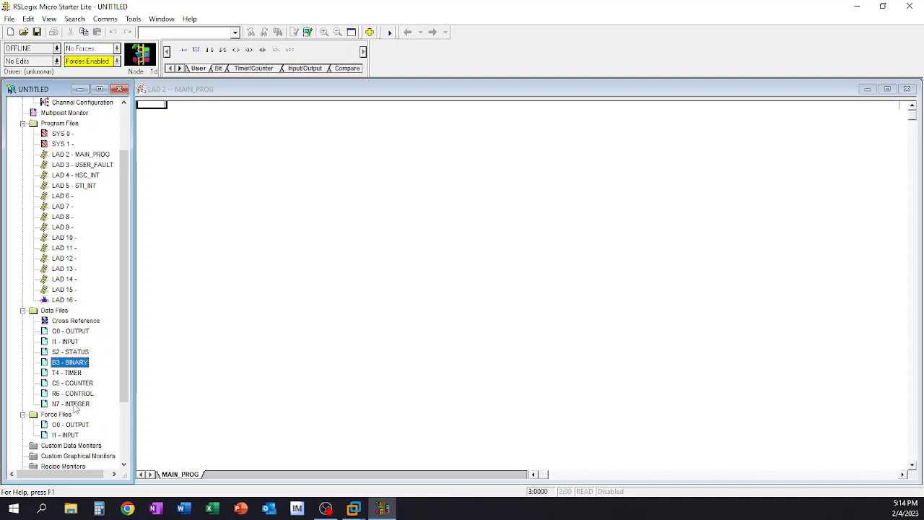
mouse_move(79, 410)
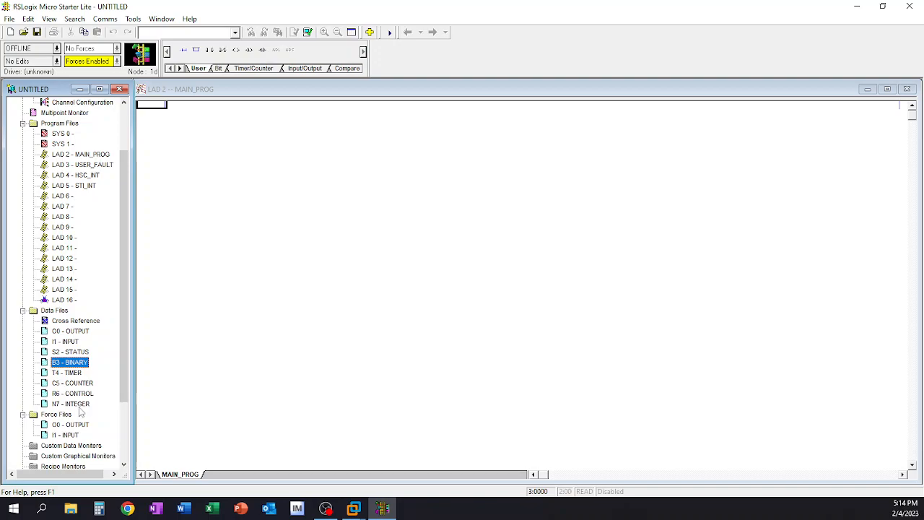
mouse_move(86, 406)
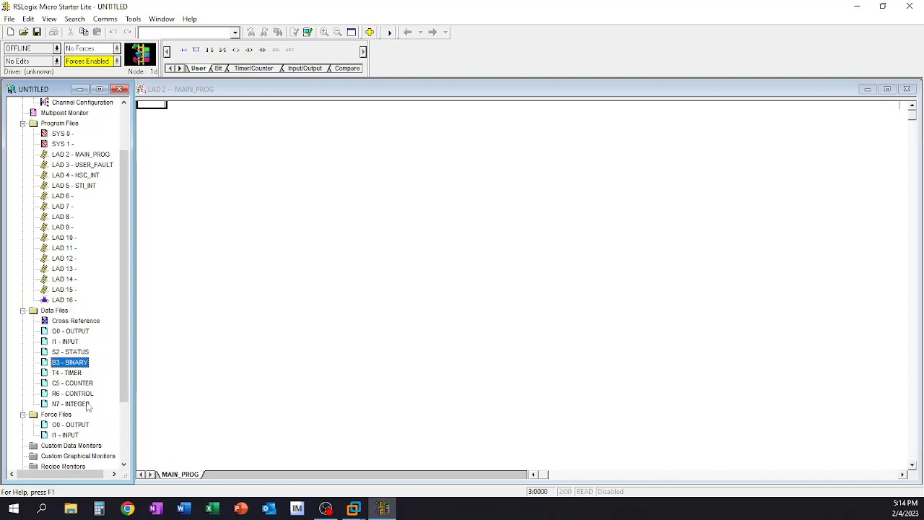
mouse_move(101, 398)
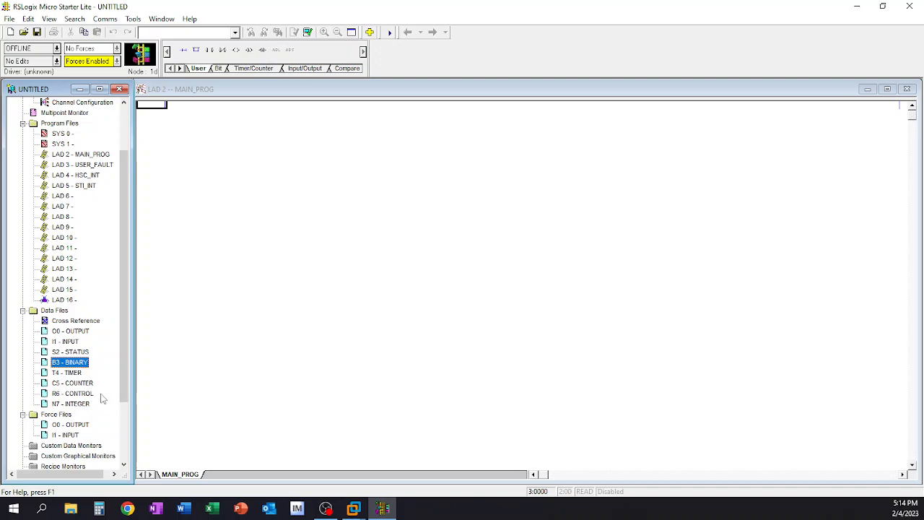
mouse_move(81, 403)
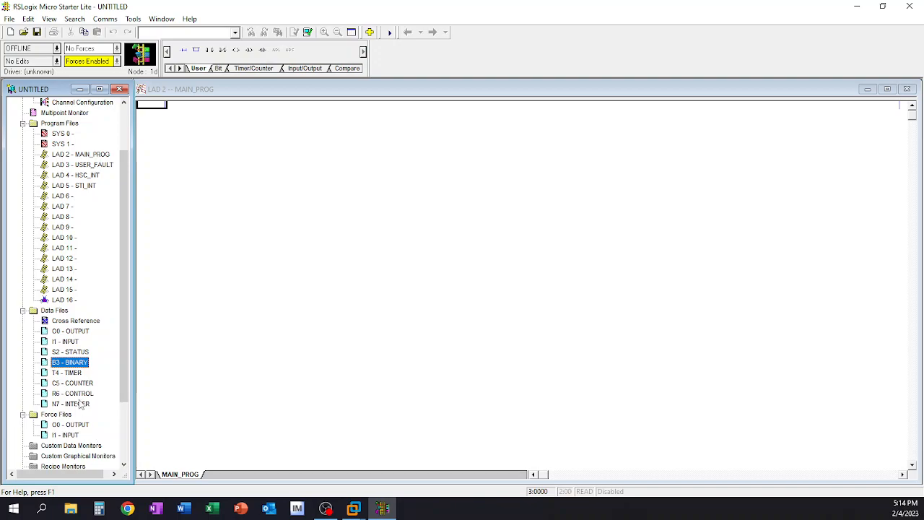
left_click(71, 404)
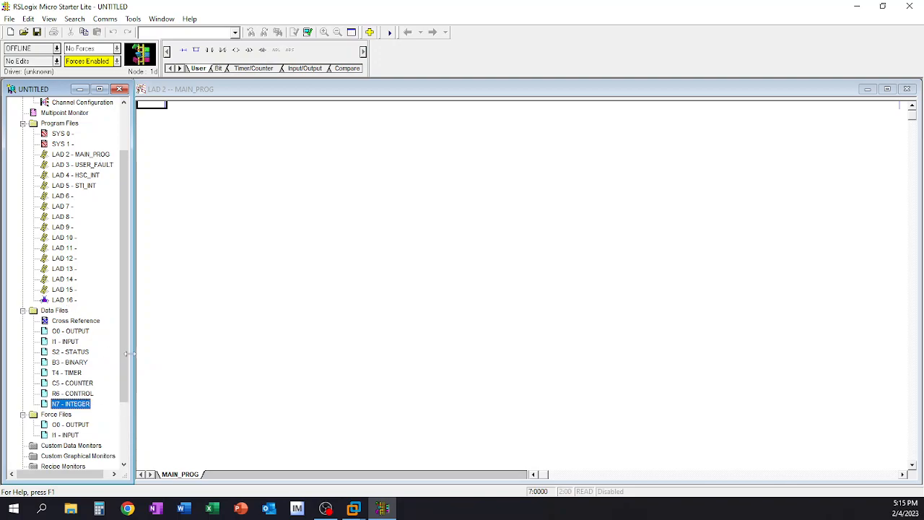
mouse_move(85, 419)
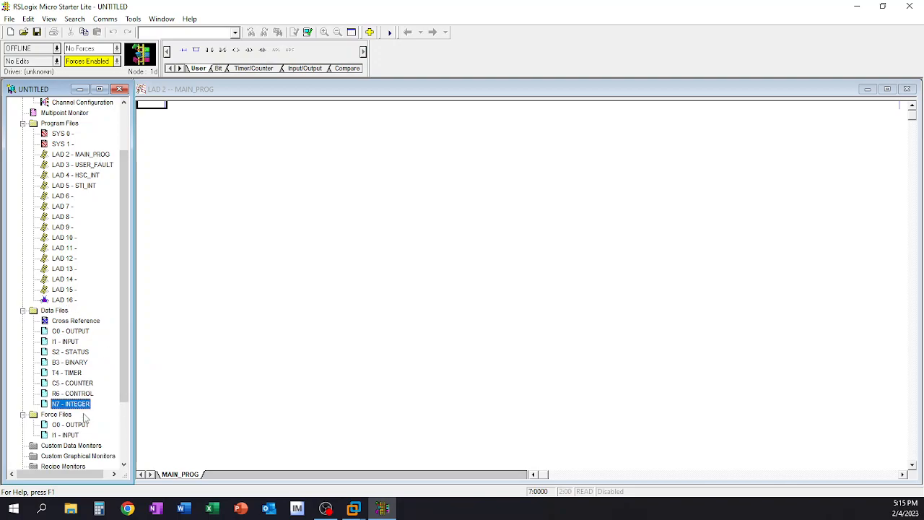
mouse_move(84, 419)
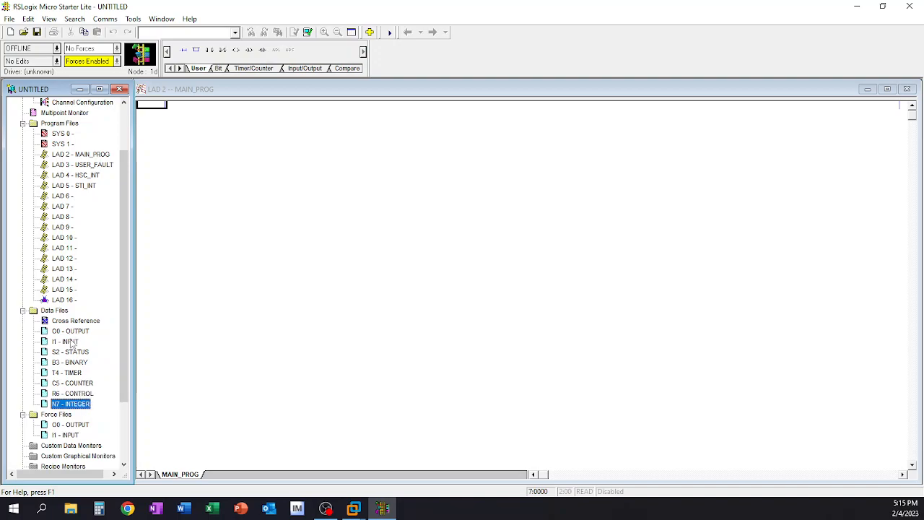
left_click(70, 331)
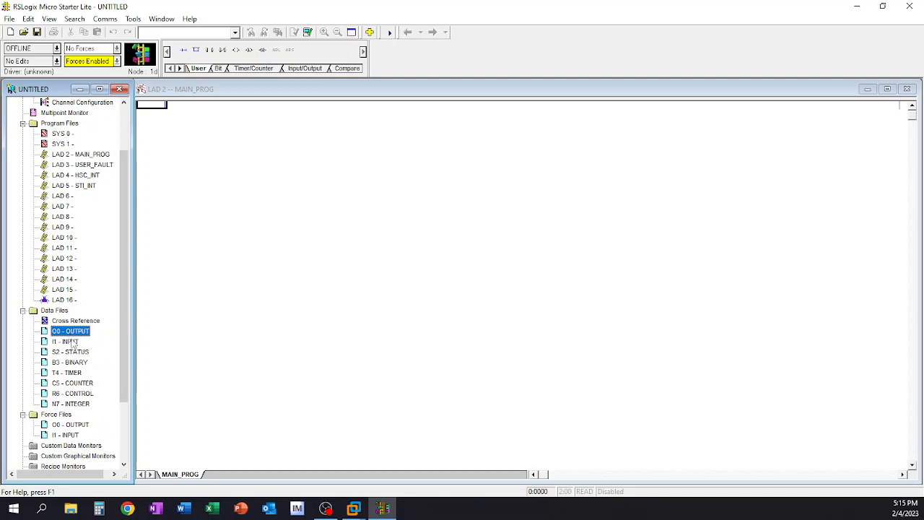
left_click(70, 352)
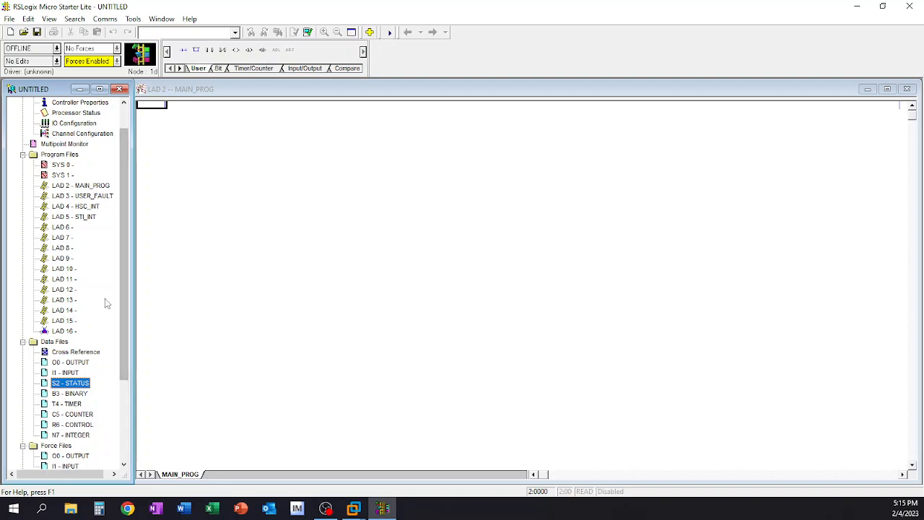
scroll("down", 3)
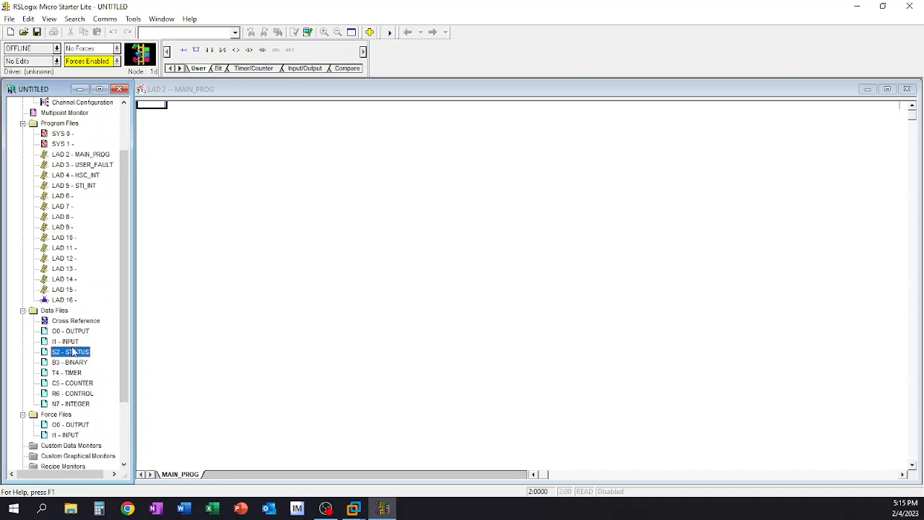
left_click(69, 361)
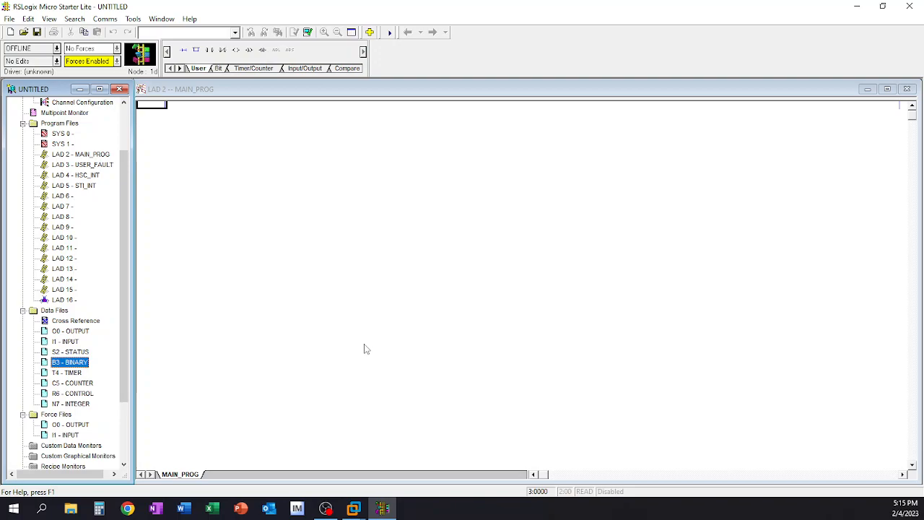
left_click(67, 373)
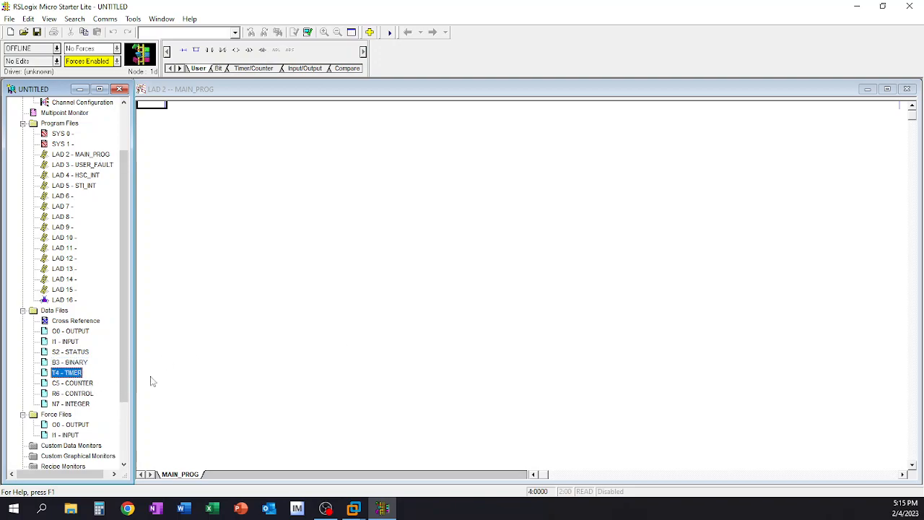
mouse_move(172, 381)
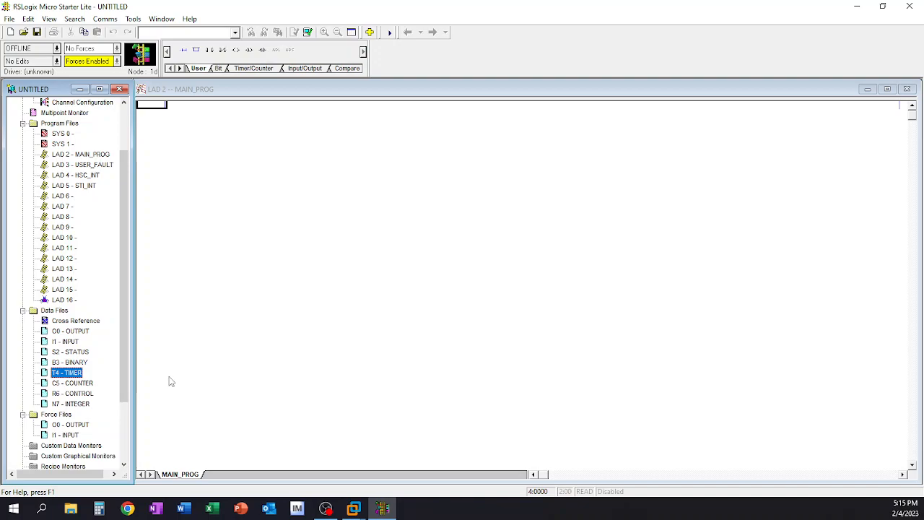
mouse_move(85, 389)
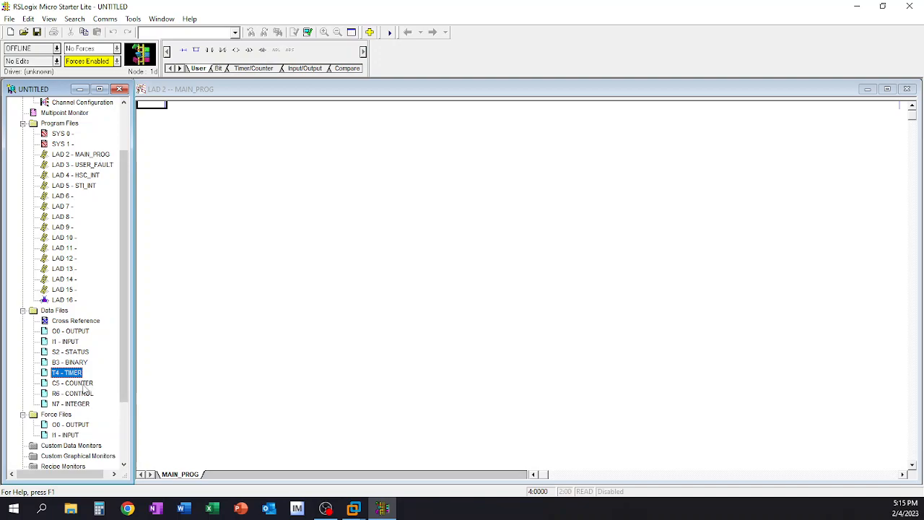
left_click(72, 382)
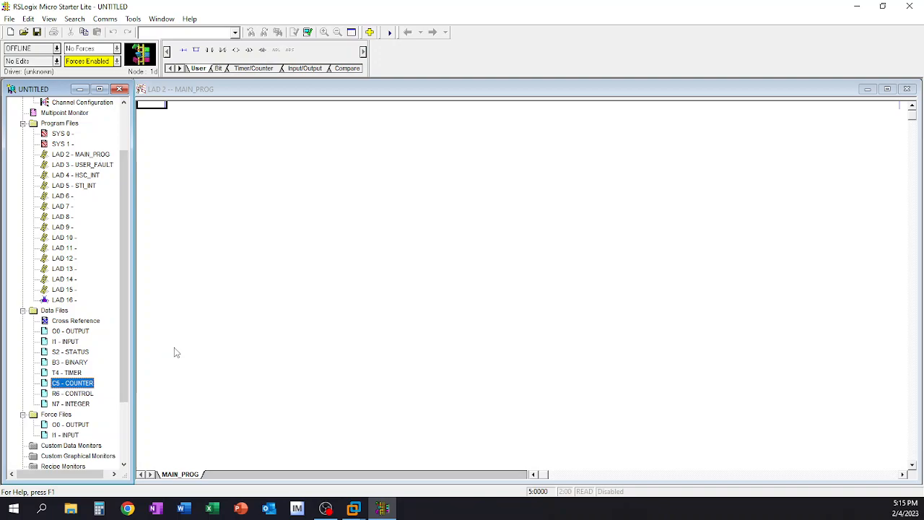
mouse_move(161, 381)
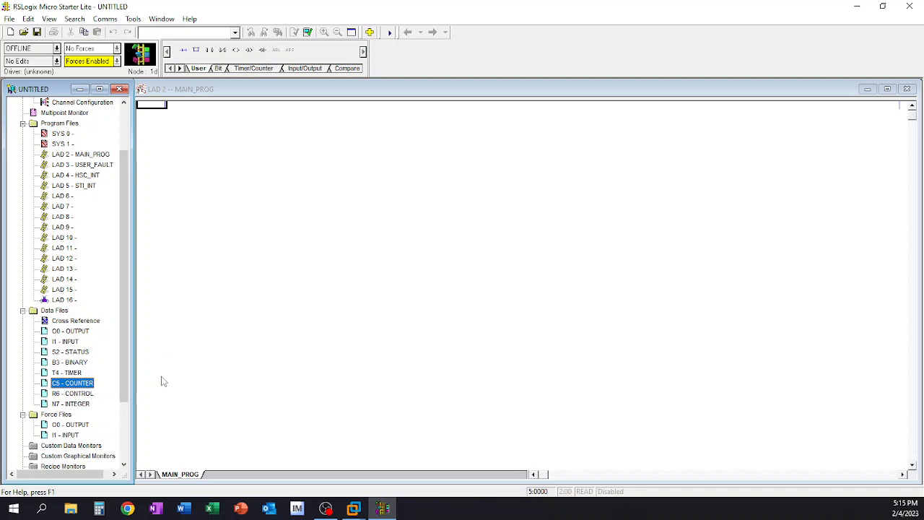
left_click(72, 392)
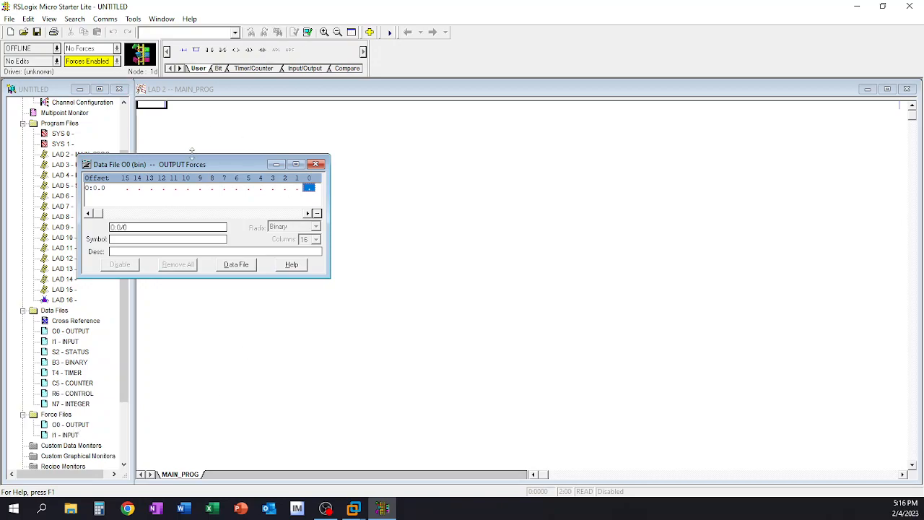
mouse_move(237, 188)
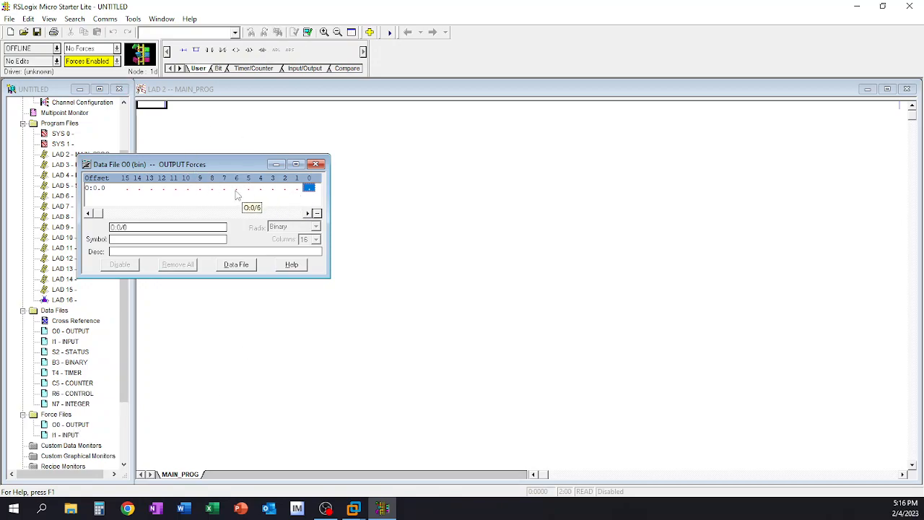
mouse_move(240, 195)
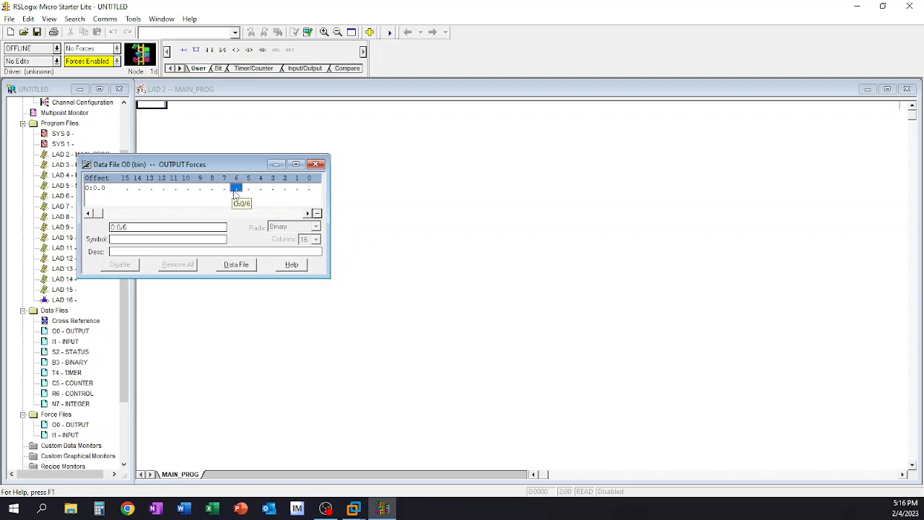
left_click(315, 164)
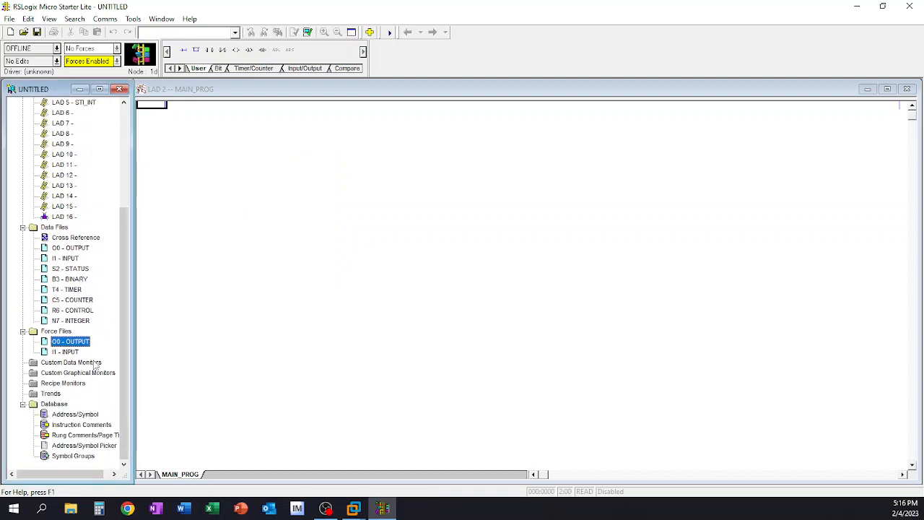
left_click(51, 393)
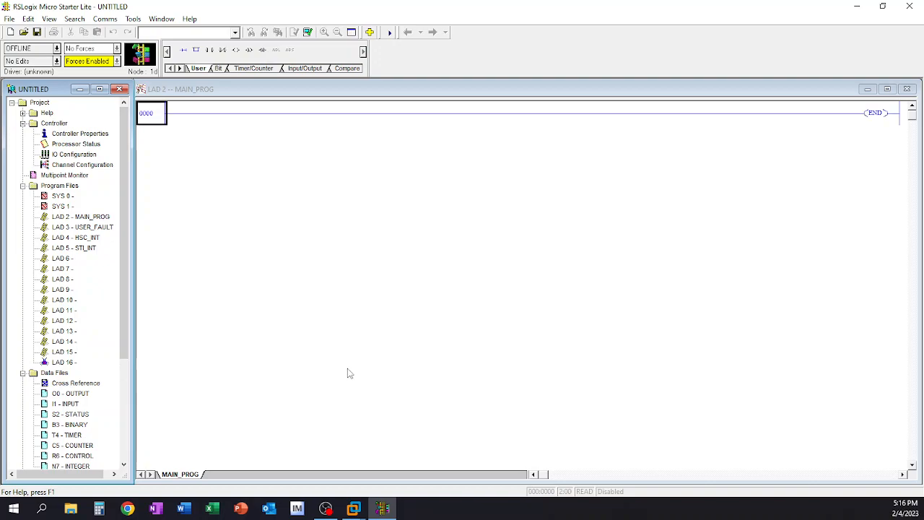
mouse_move(139, 346)
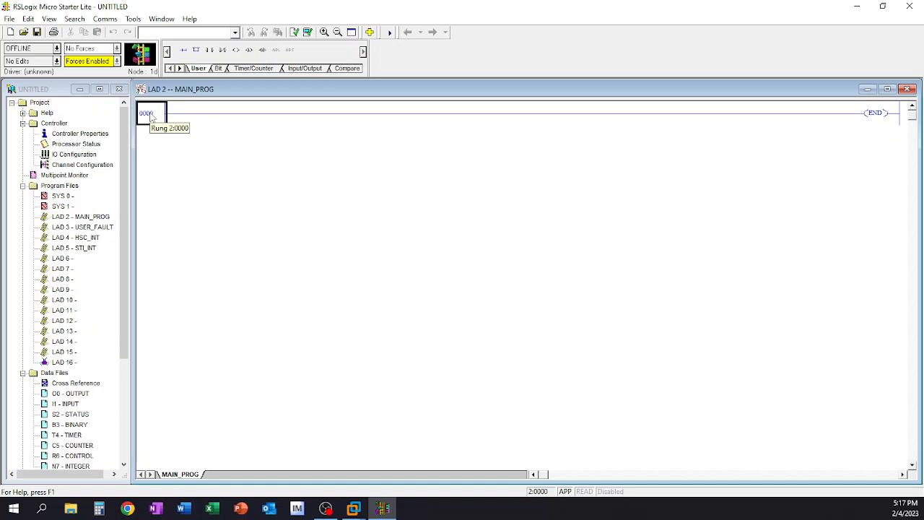
mouse_move(78, 288)
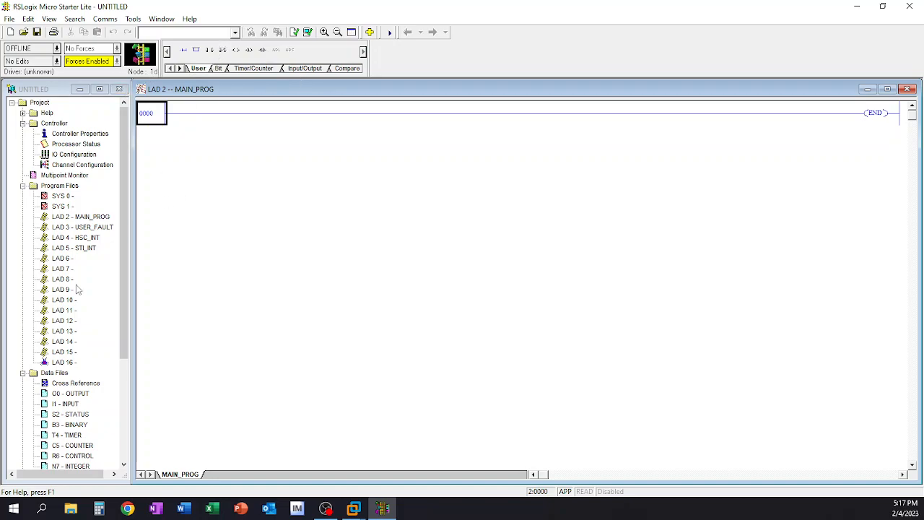